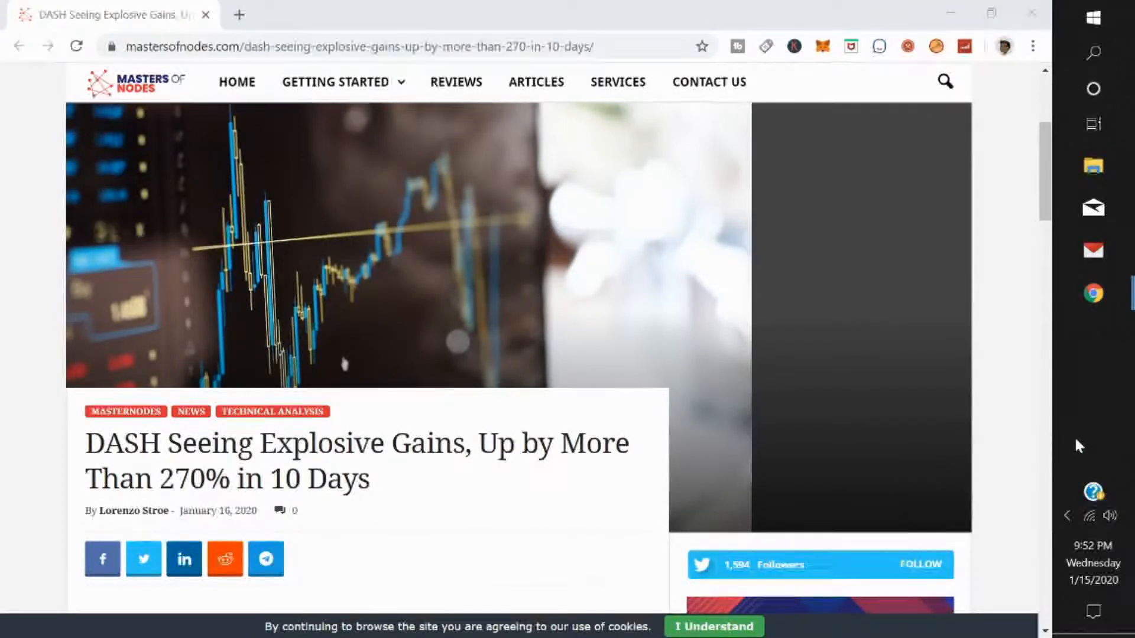
{"action": "mouse_move", "coordinate": [686, 412]}
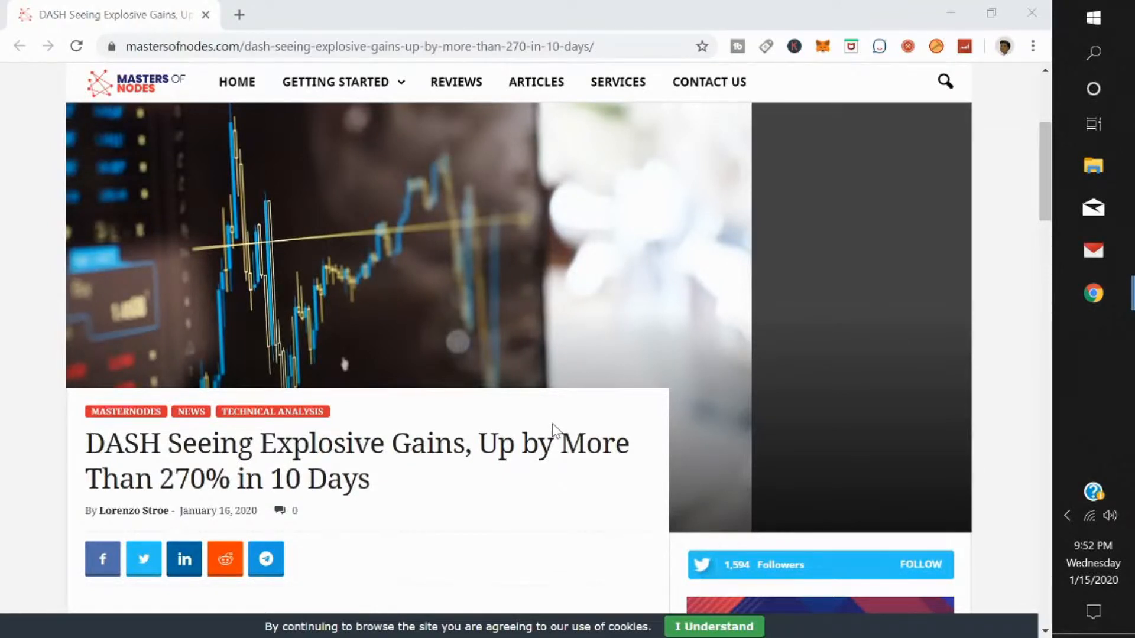
{"action": "mouse_move", "coordinate": [555, 423]}
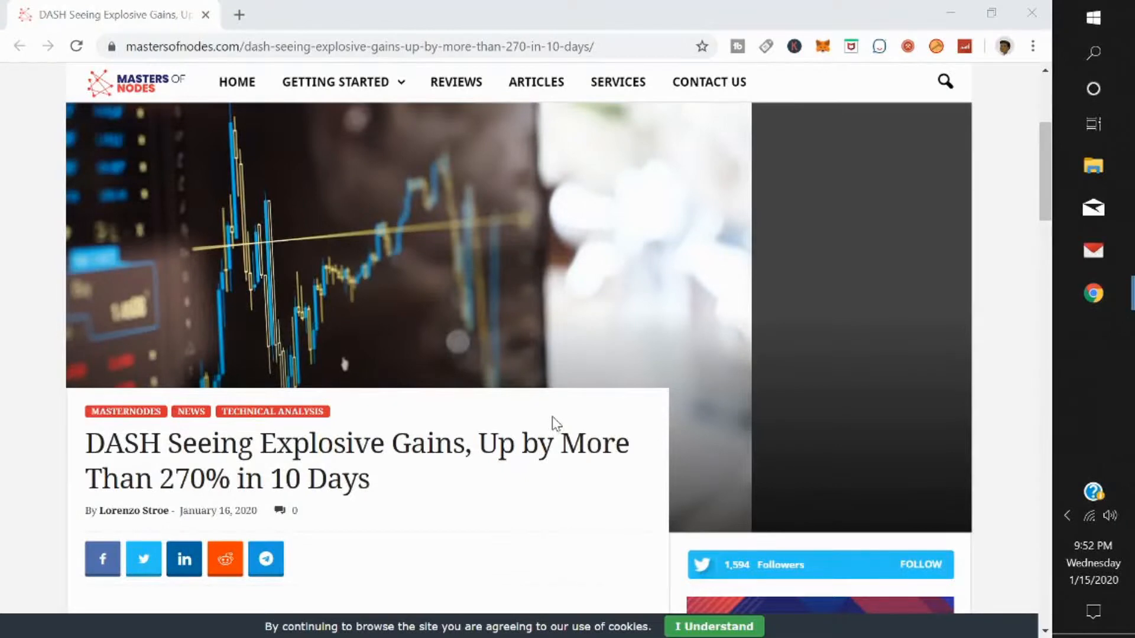
{"action": "scroll", "scroll_direction": "down", "scroll_amount": 3}
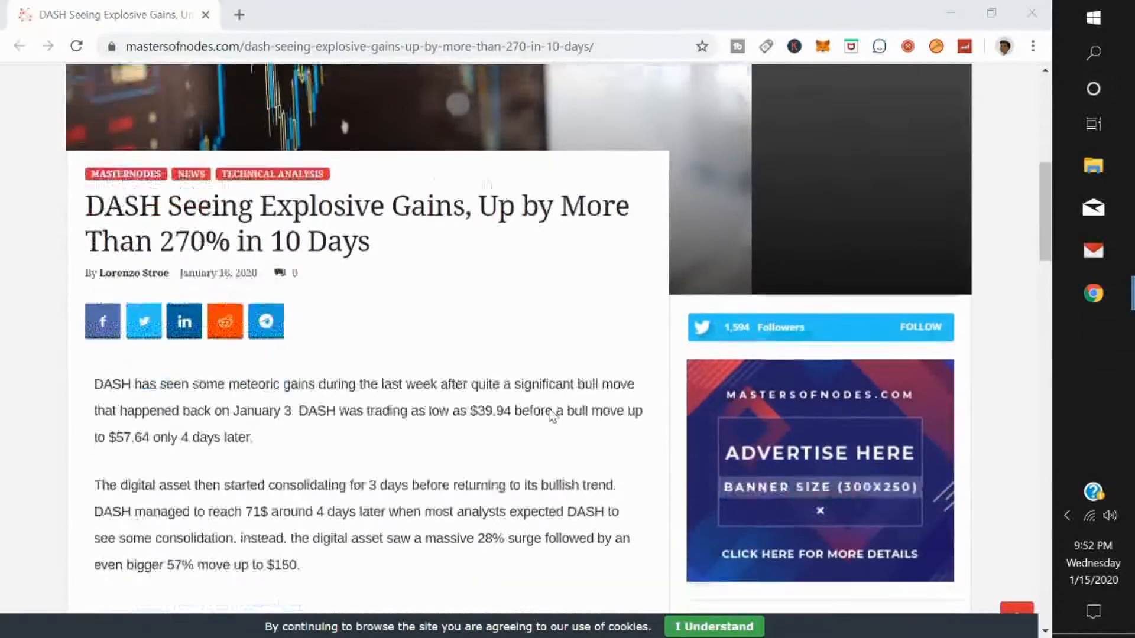
{"action": "scroll", "scroll_direction": "down", "scroll_amount": 3}
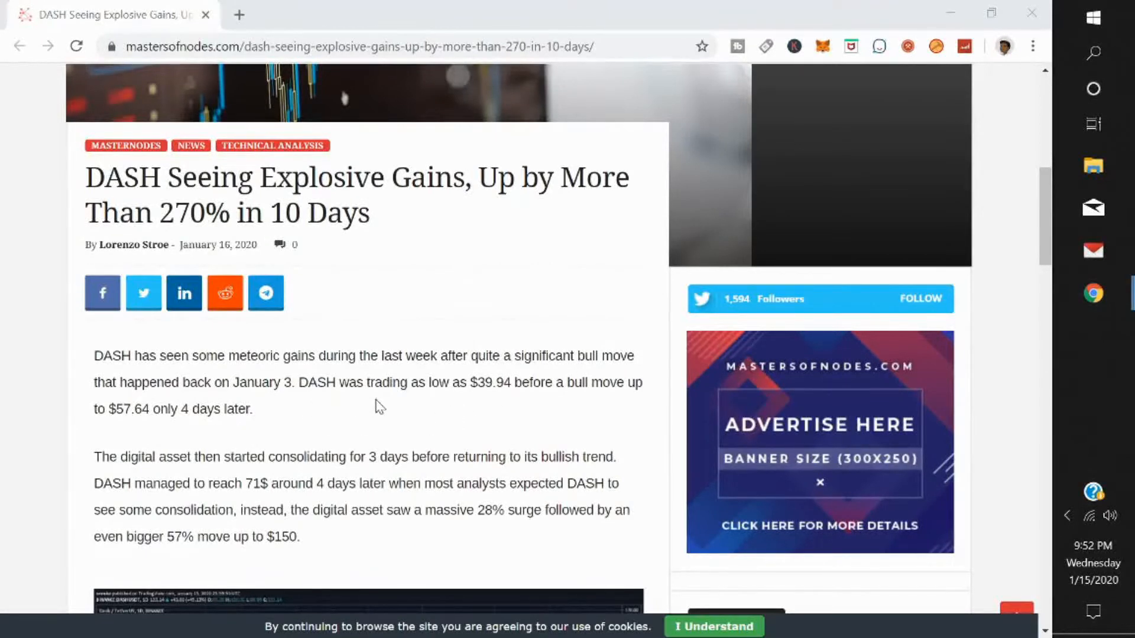
{"action": "mouse_move", "coordinate": [493, 397]}
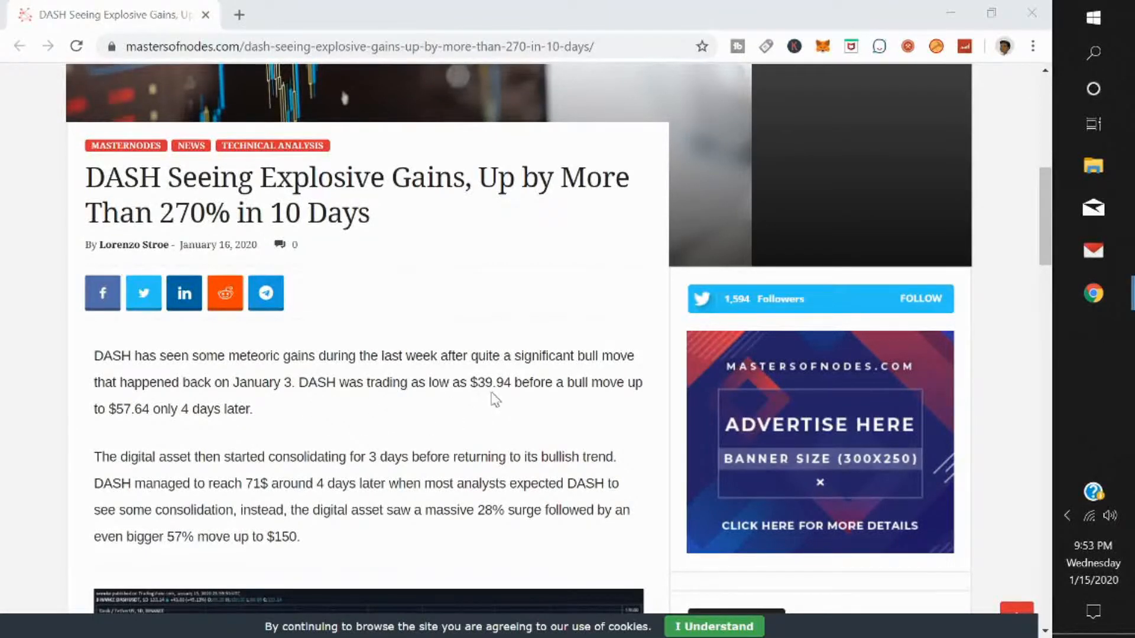
{"action": "mouse_move", "coordinate": [624, 398]}
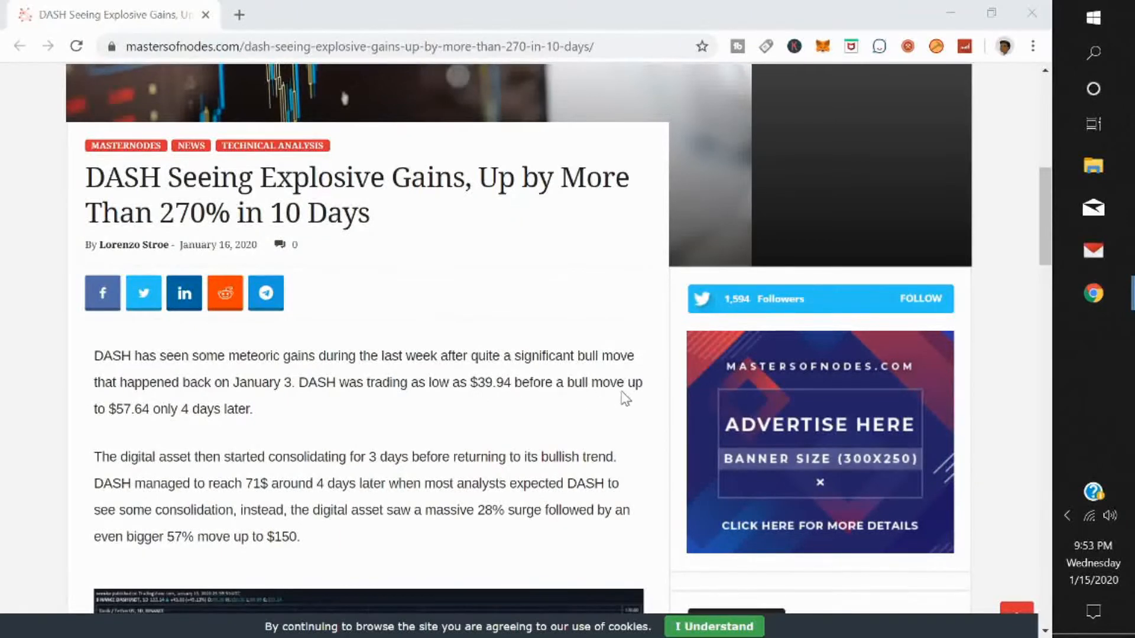
{"action": "mouse_move", "coordinate": [222, 436]}
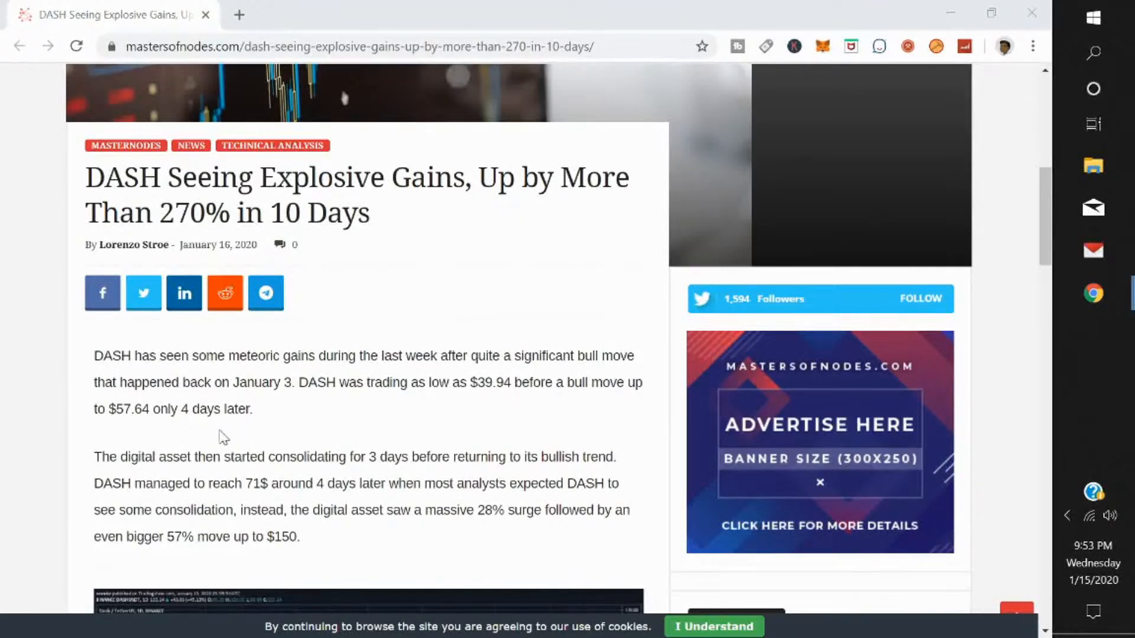
{"action": "mouse_move", "coordinate": [251, 434]}
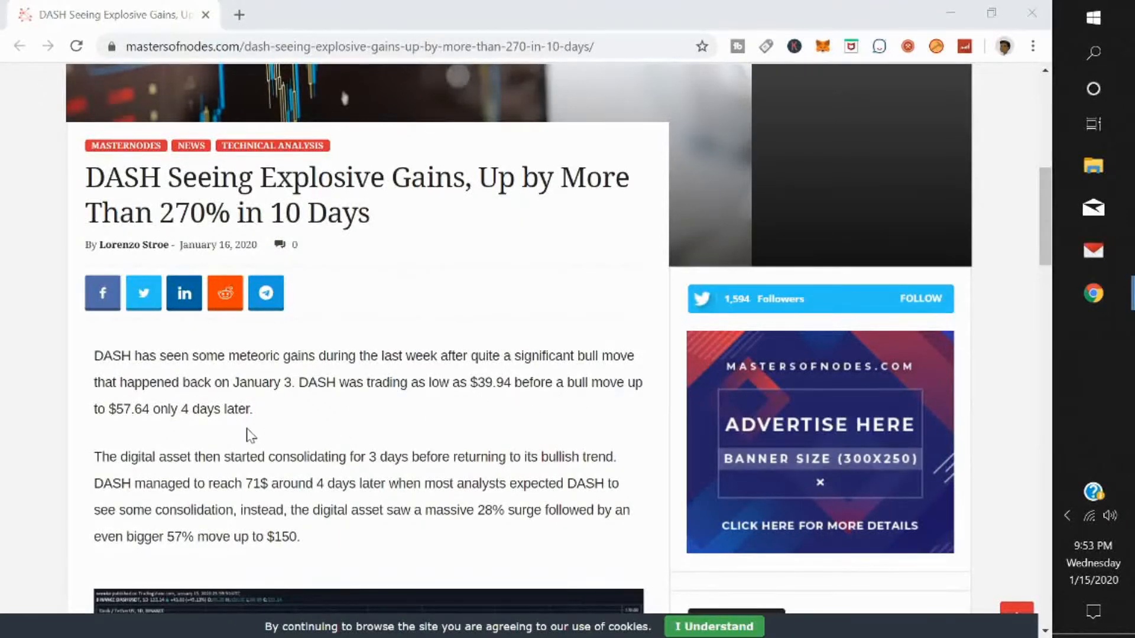
{"action": "scroll", "scroll_direction": "down", "scroll_amount": 3}
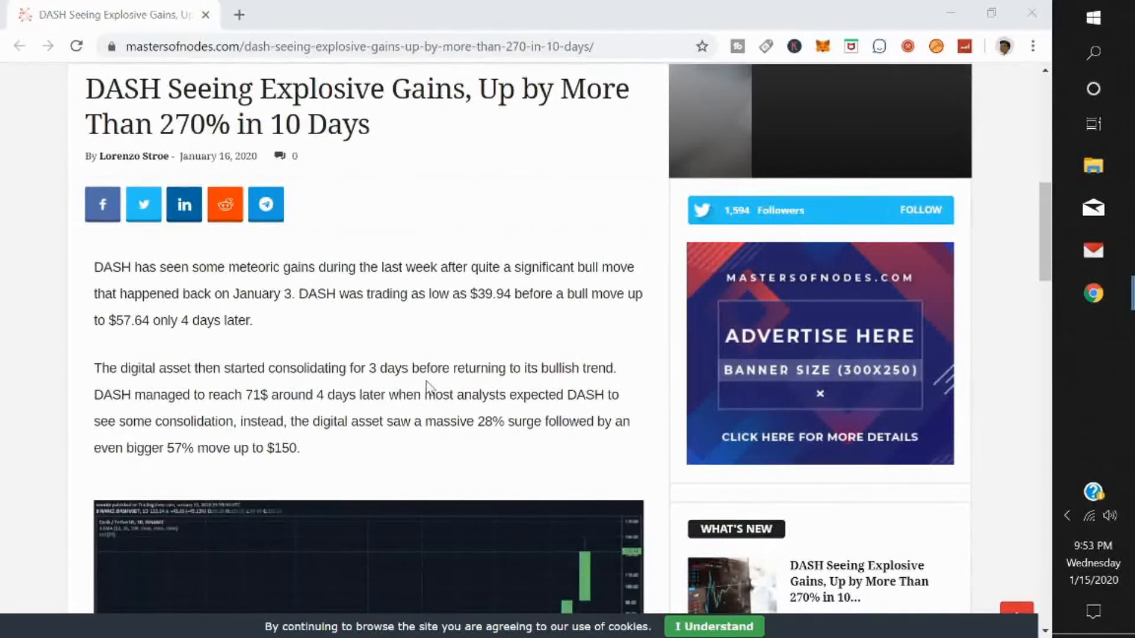
{"action": "mouse_move", "coordinate": [406, 416]}
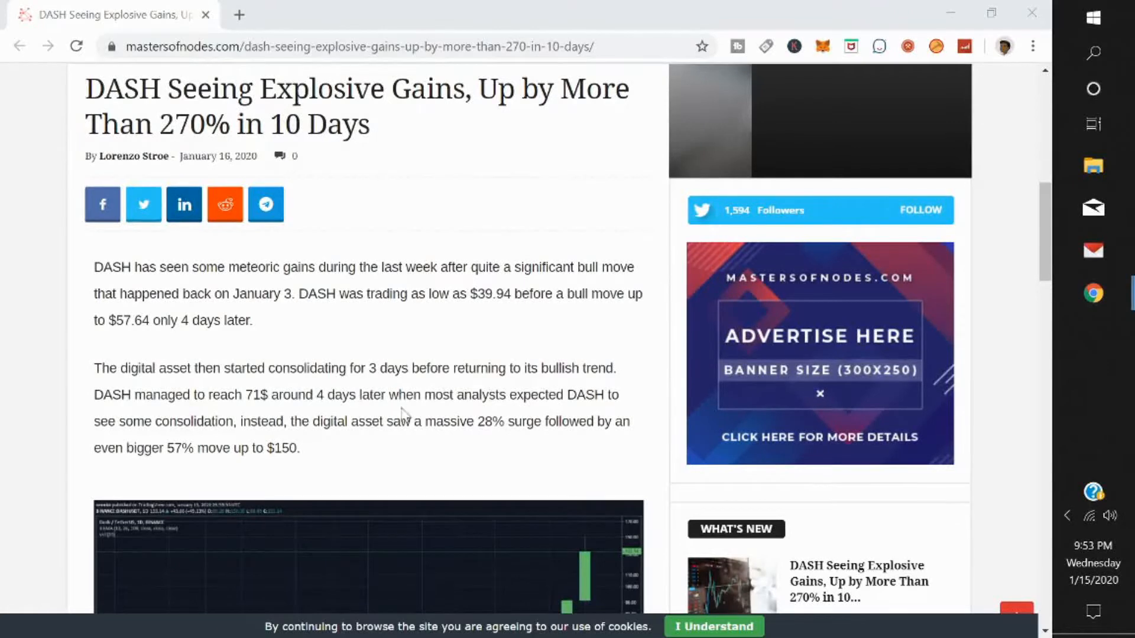
{"action": "scroll", "scroll_direction": "down", "scroll_amount": 3}
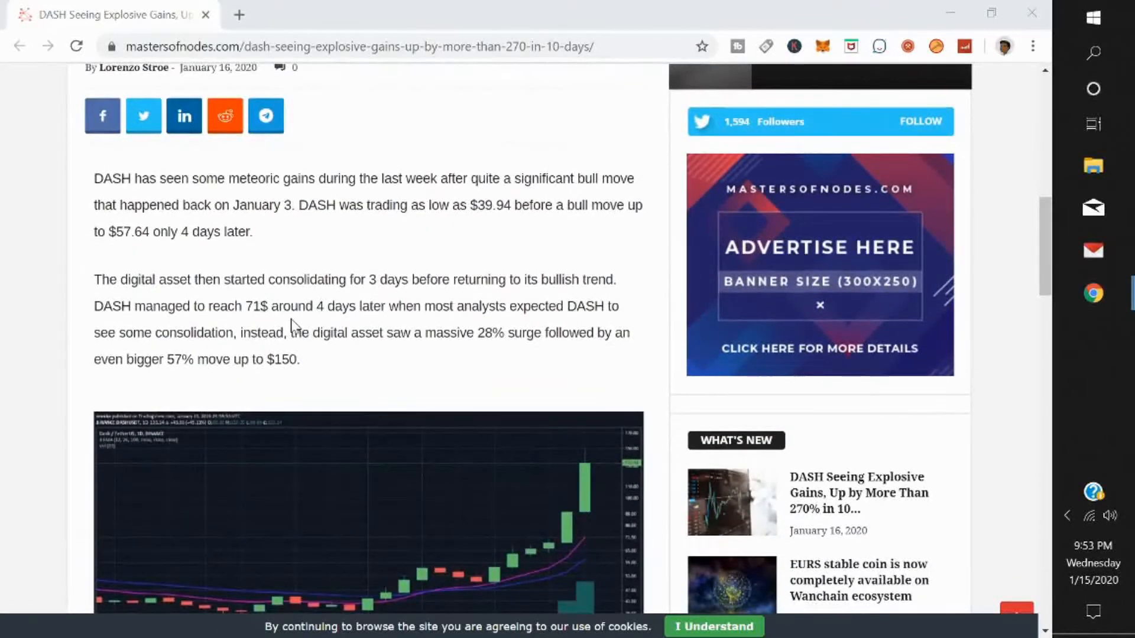
{"action": "mouse_move", "coordinate": [474, 324]}
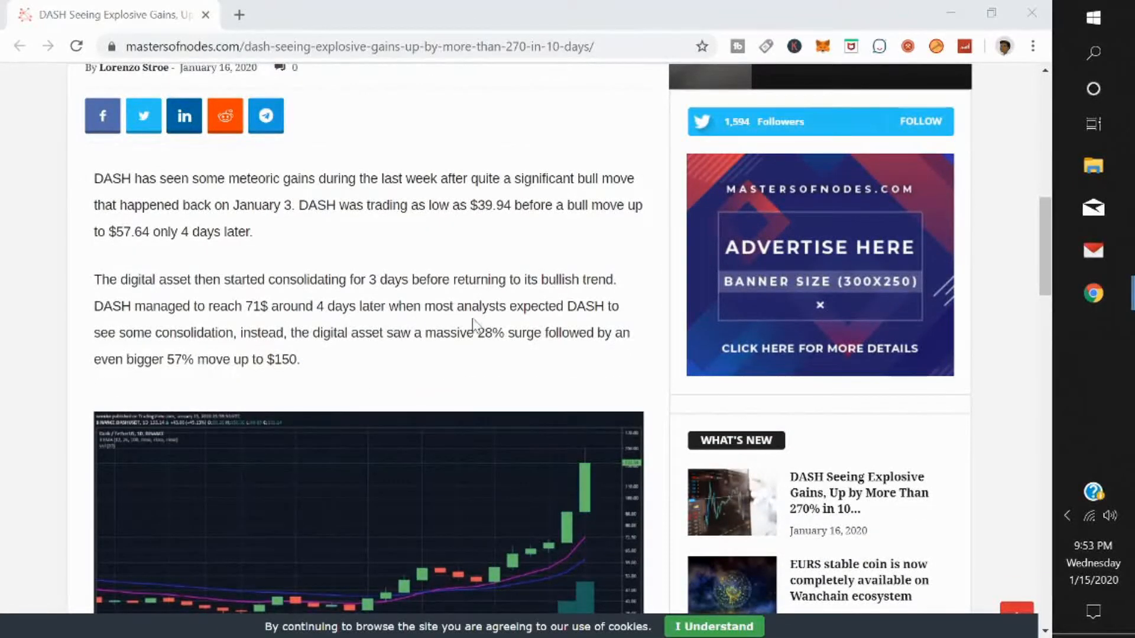
{"action": "mouse_move", "coordinate": [313, 367]}
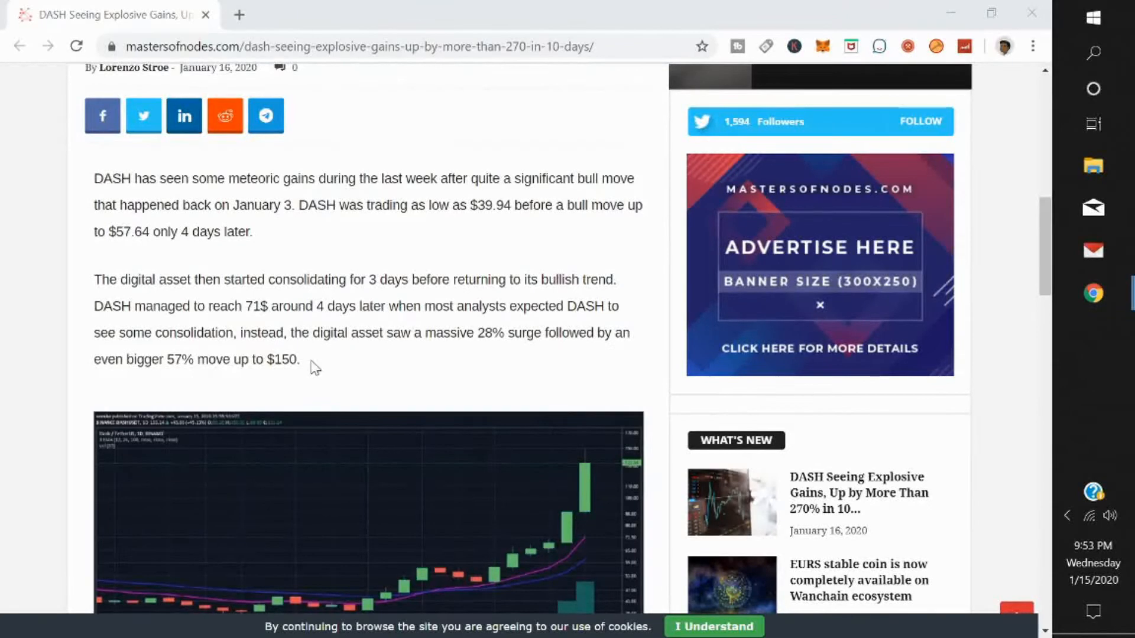
{"action": "mouse_move", "coordinate": [394, 351]}
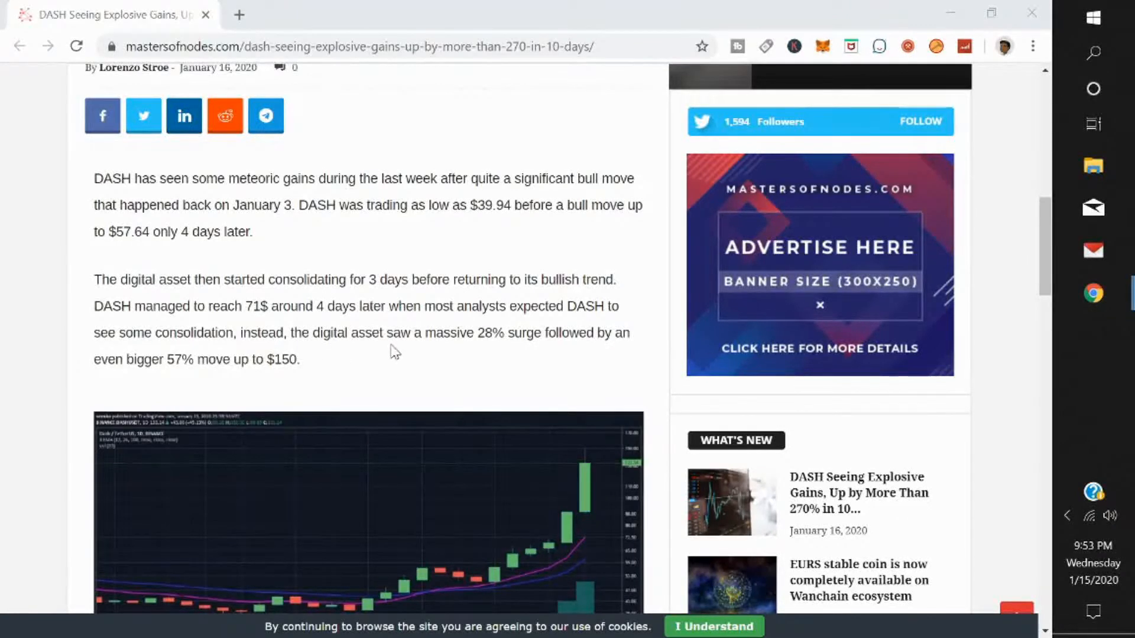
{"action": "mouse_move", "coordinate": [499, 354]}
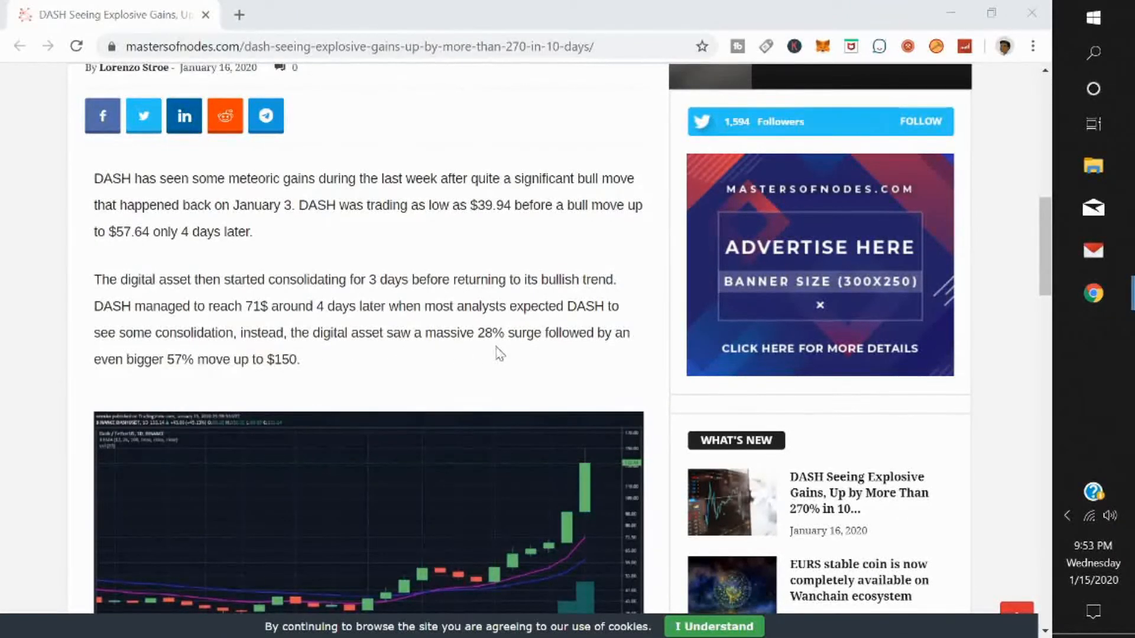
{"action": "mouse_move", "coordinate": [402, 375]}
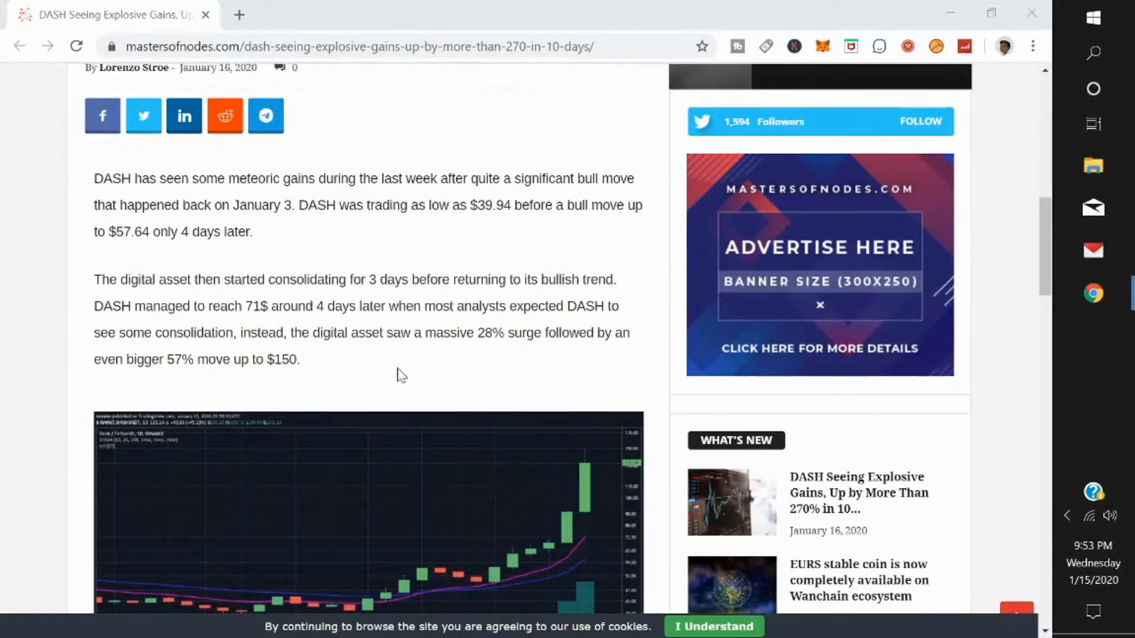
{"action": "mouse_move", "coordinate": [325, 382]}
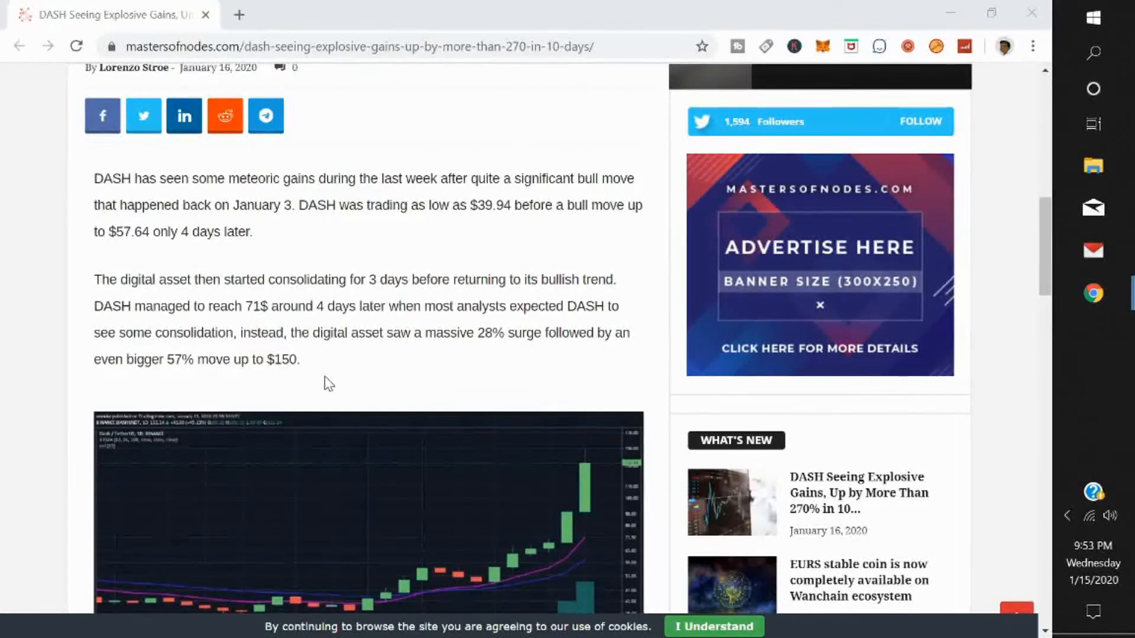
{"action": "scroll", "scroll_direction": "down", "scroll_amount": 3}
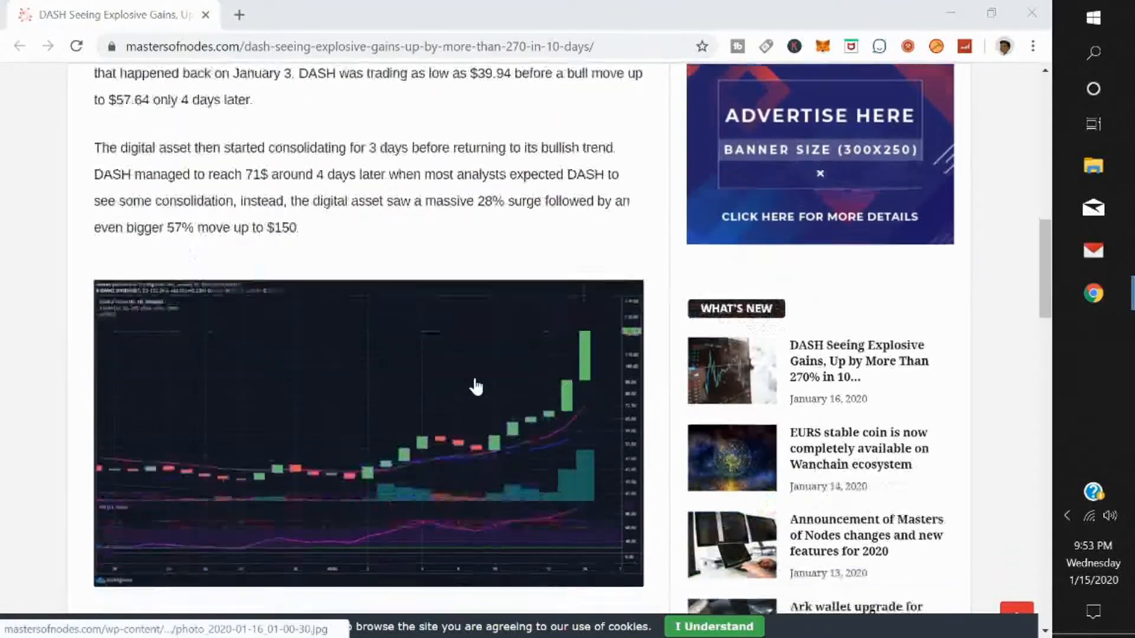
{"action": "scroll", "scroll_direction": "down", "scroll_amount": 3}
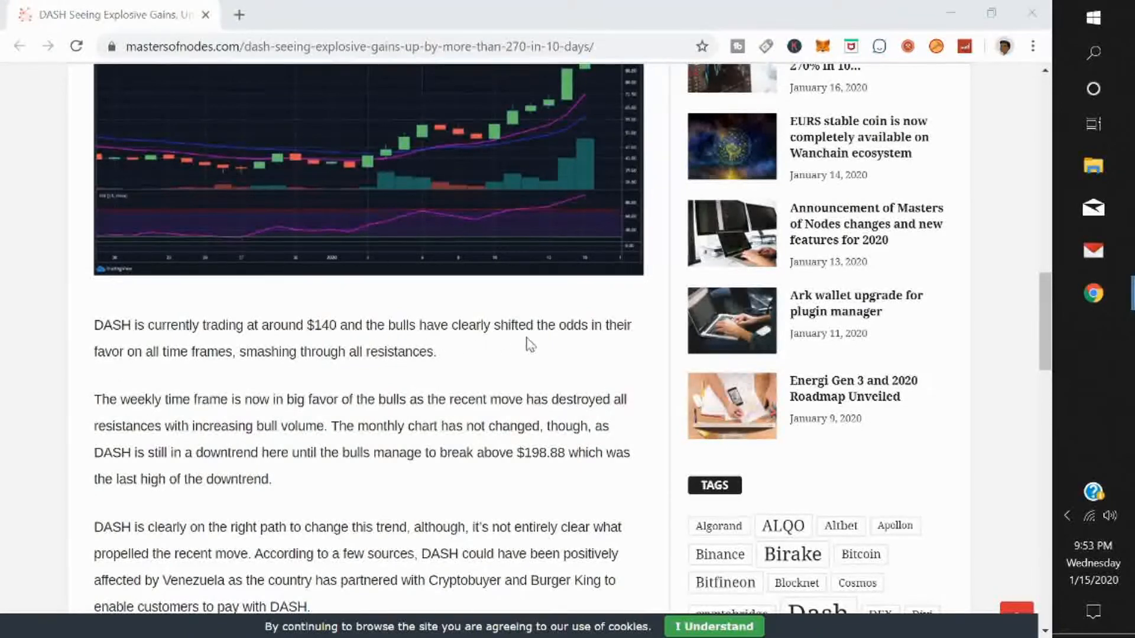
{"action": "mouse_move", "coordinate": [342, 381]}
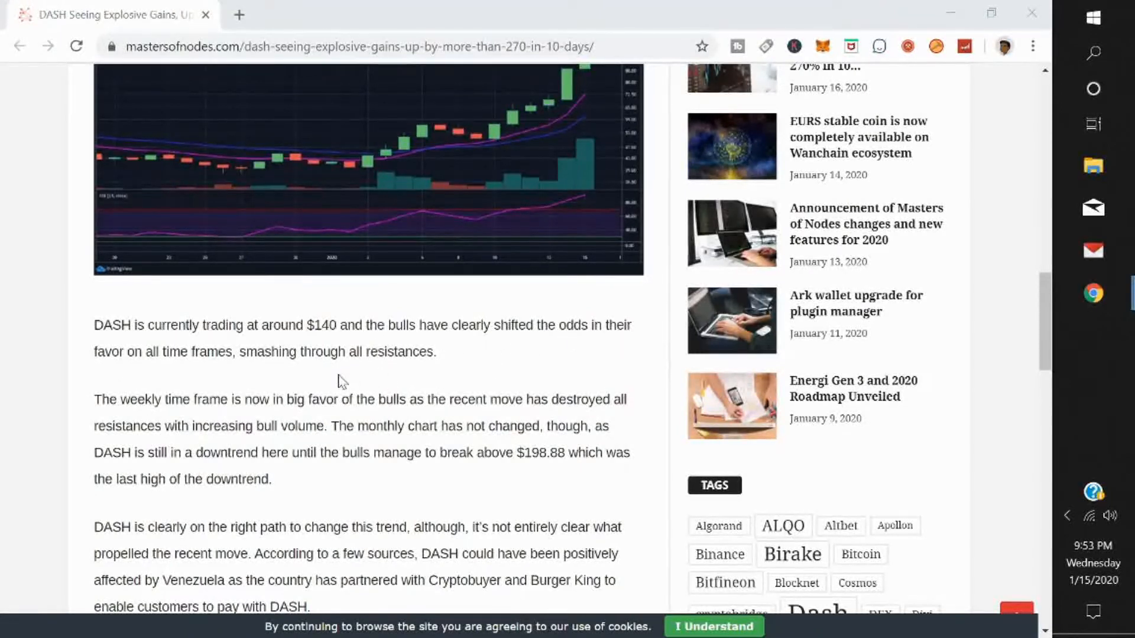
{"action": "mouse_move", "coordinate": [403, 373]}
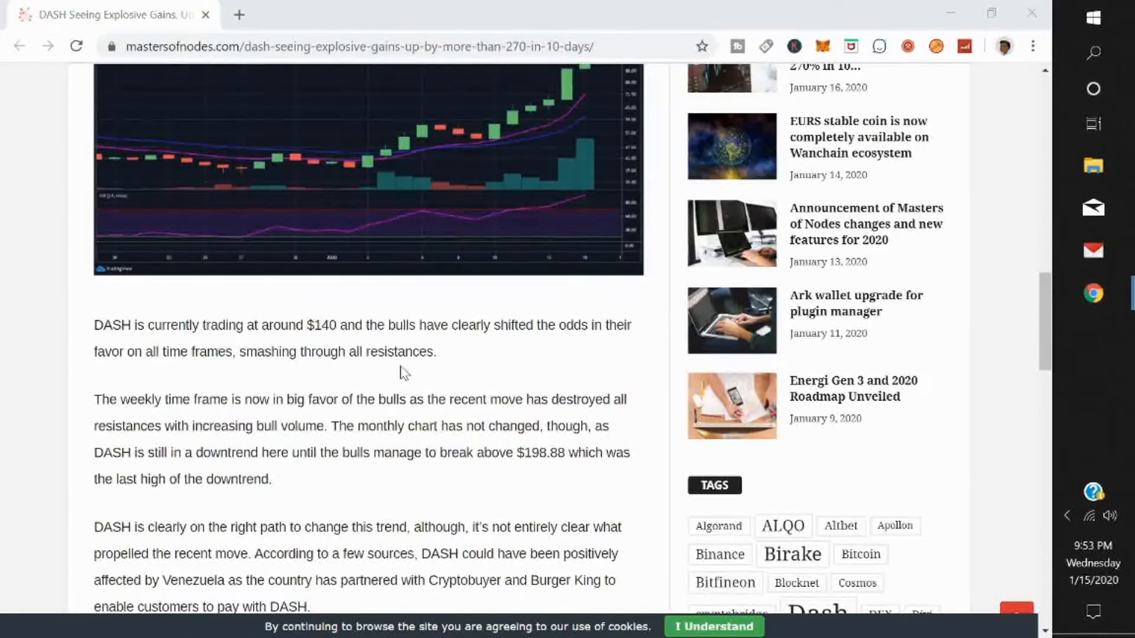
{"action": "scroll", "scroll_direction": "down", "scroll_amount": 3}
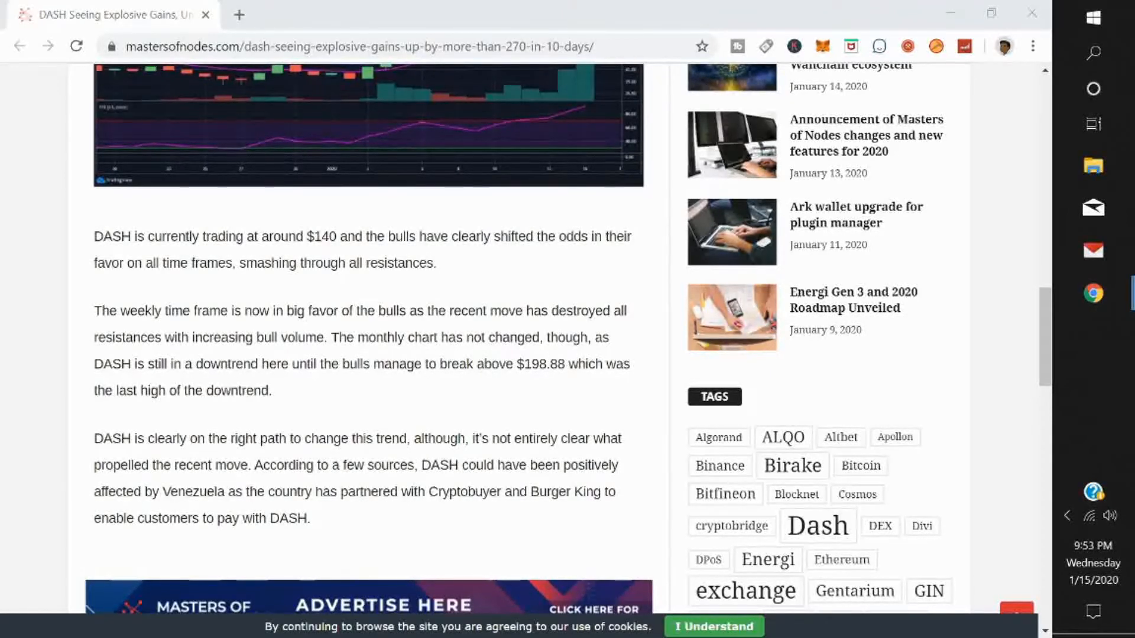
{"action": "mouse_move", "coordinate": [384, 380]}
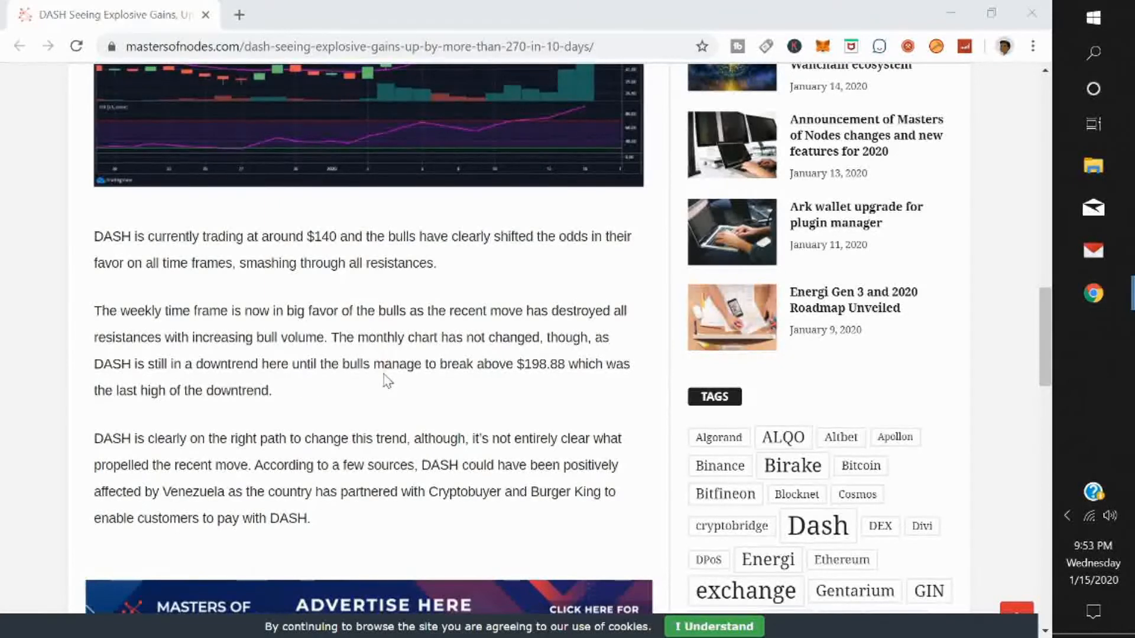
{"action": "mouse_move", "coordinate": [550, 383]}
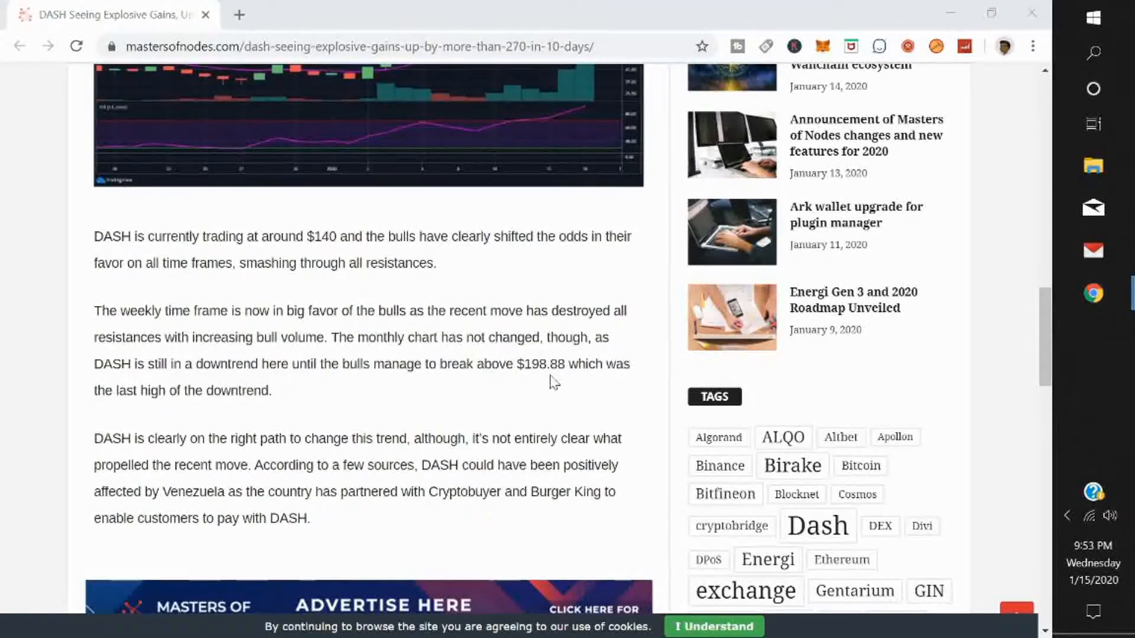
{"action": "mouse_move", "coordinate": [435, 399]}
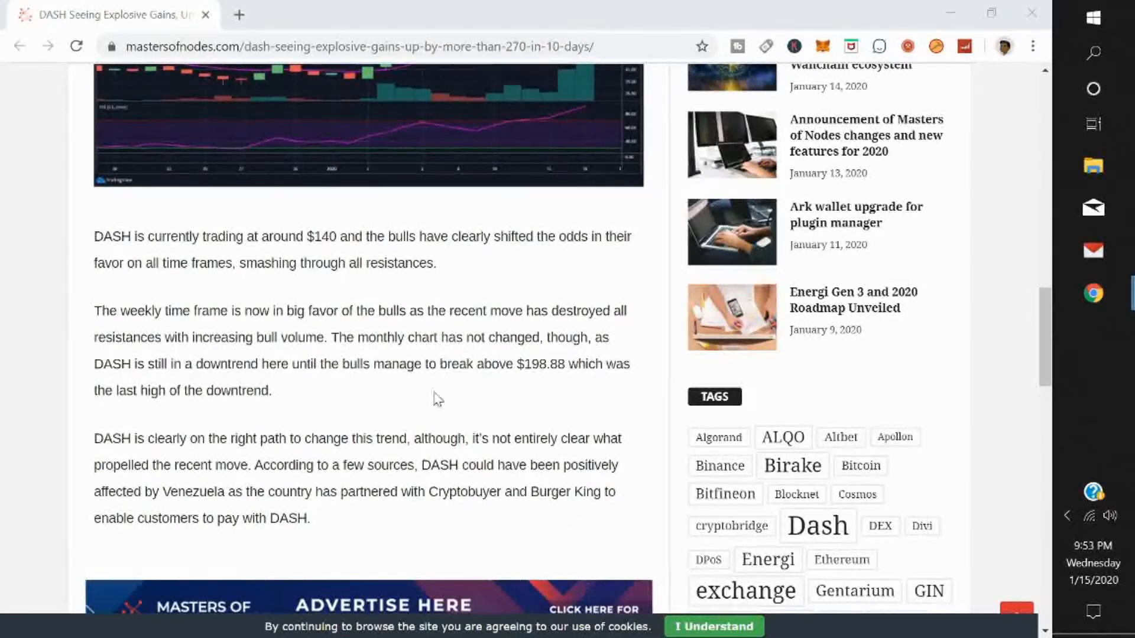
{"action": "scroll", "scroll_direction": "down", "scroll_amount": 3}
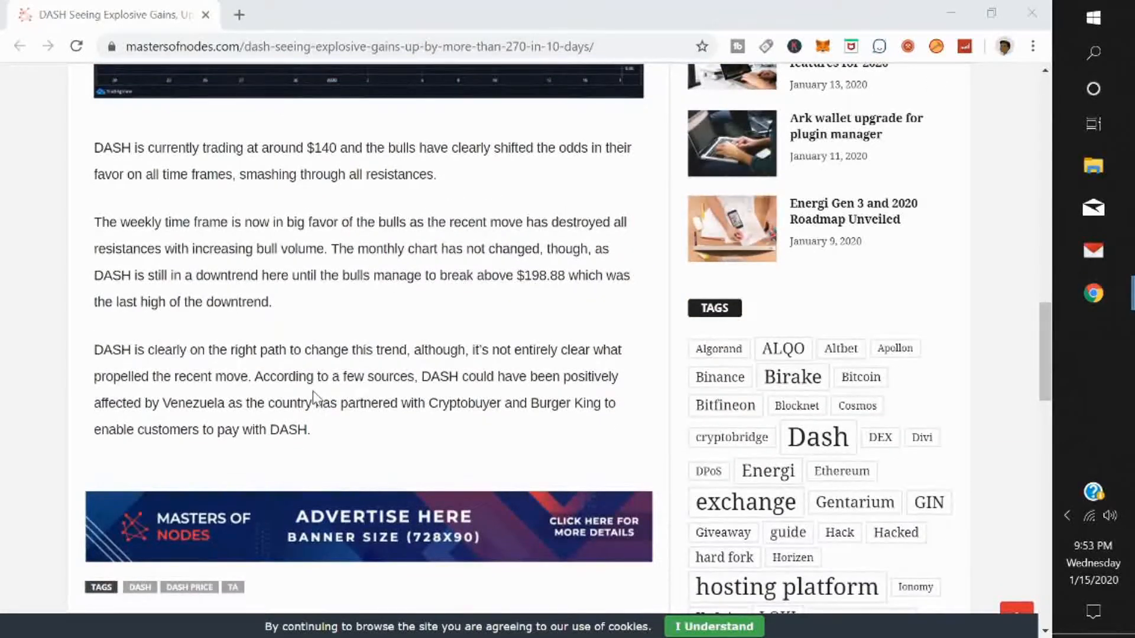
{"action": "mouse_move", "coordinate": [416, 372]}
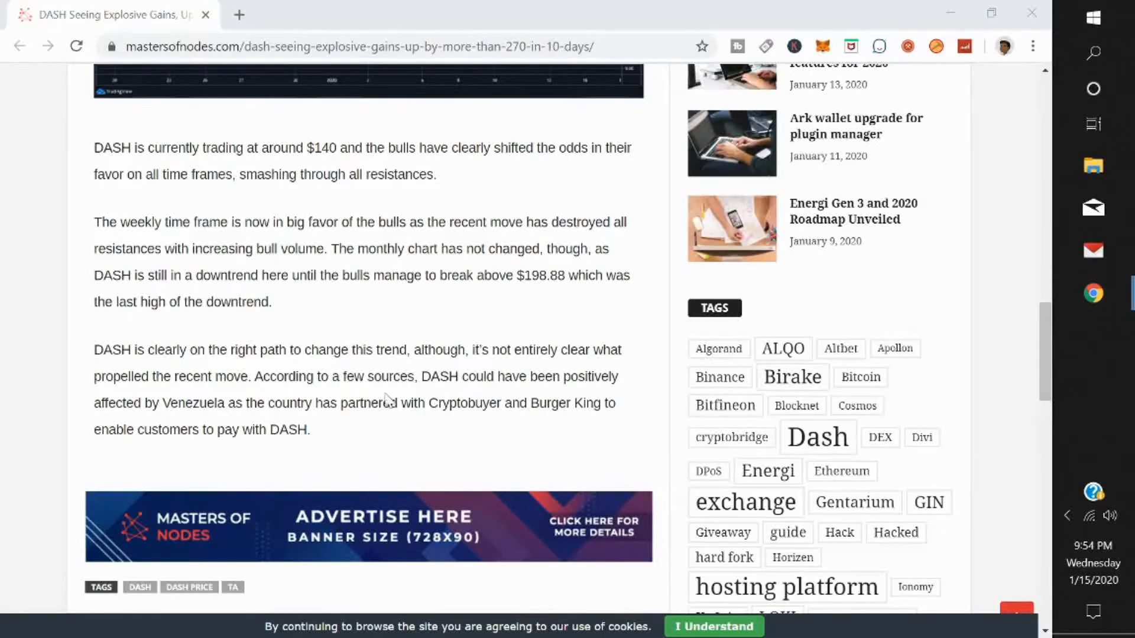
{"action": "mouse_move", "coordinate": [467, 396]}
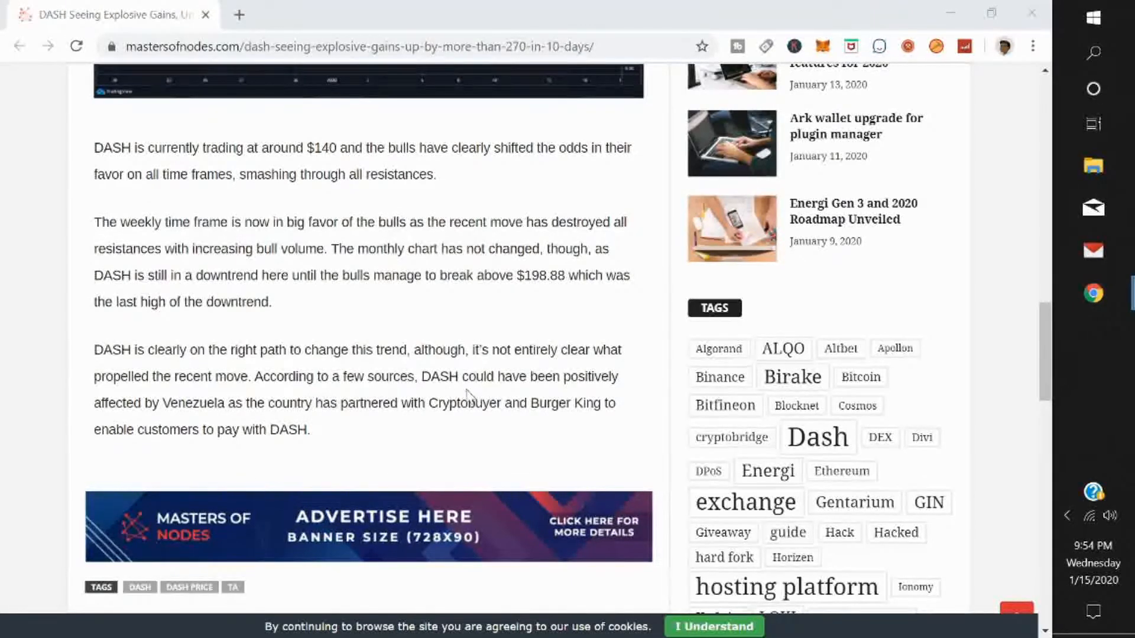
{"action": "mouse_move", "coordinate": [593, 394]}
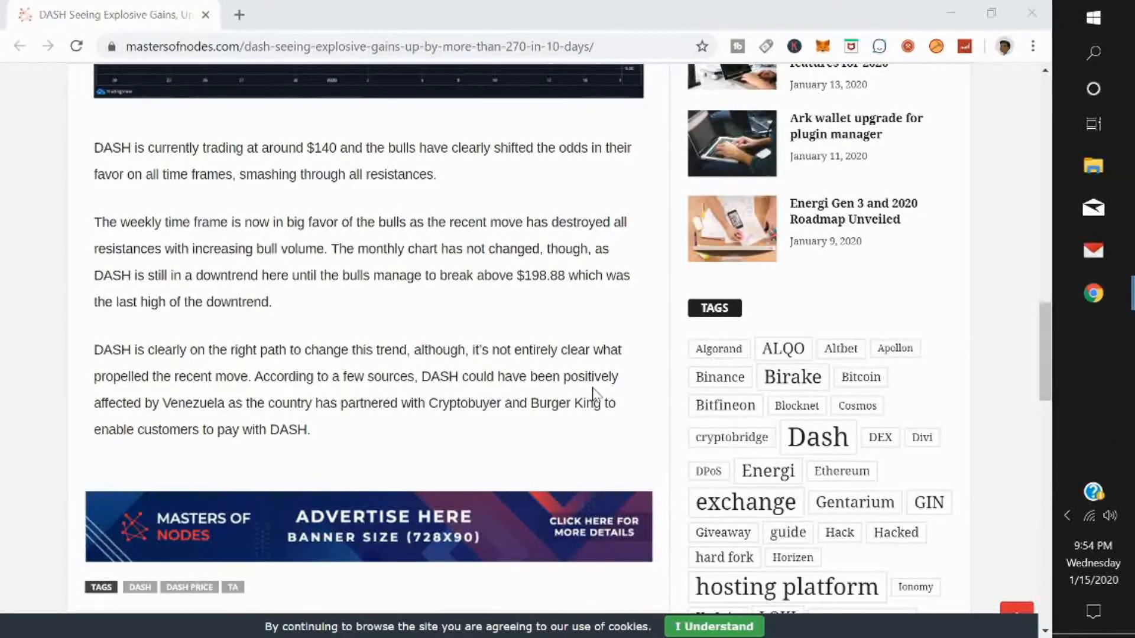
{"action": "mouse_move", "coordinate": [376, 420]}
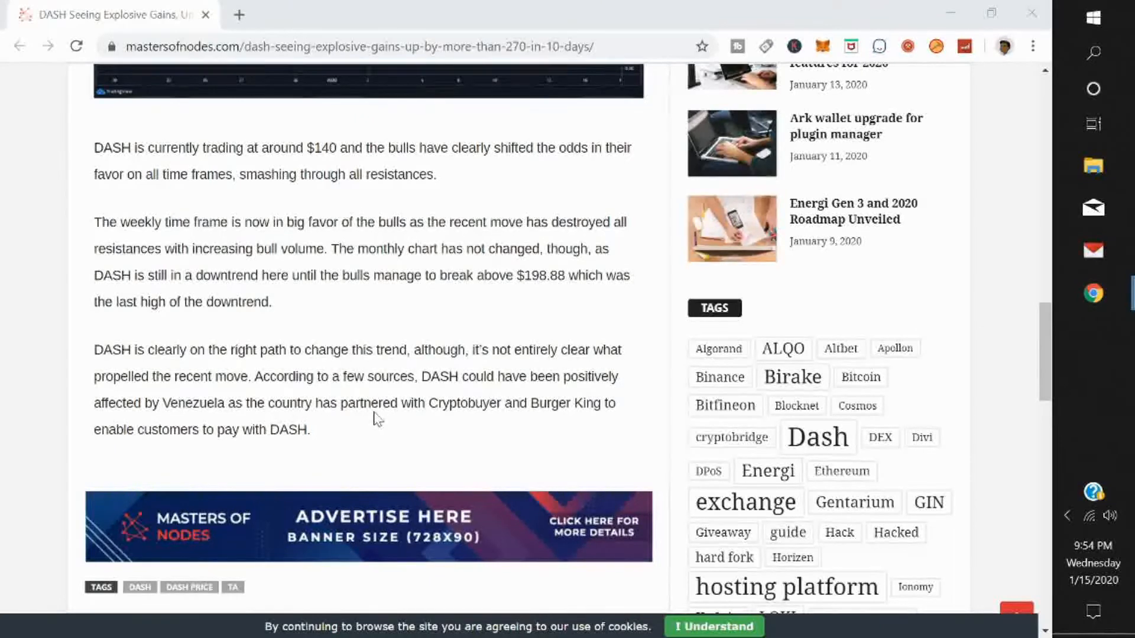
{"action": "mouse_move", "coordinate": [554, 419]}
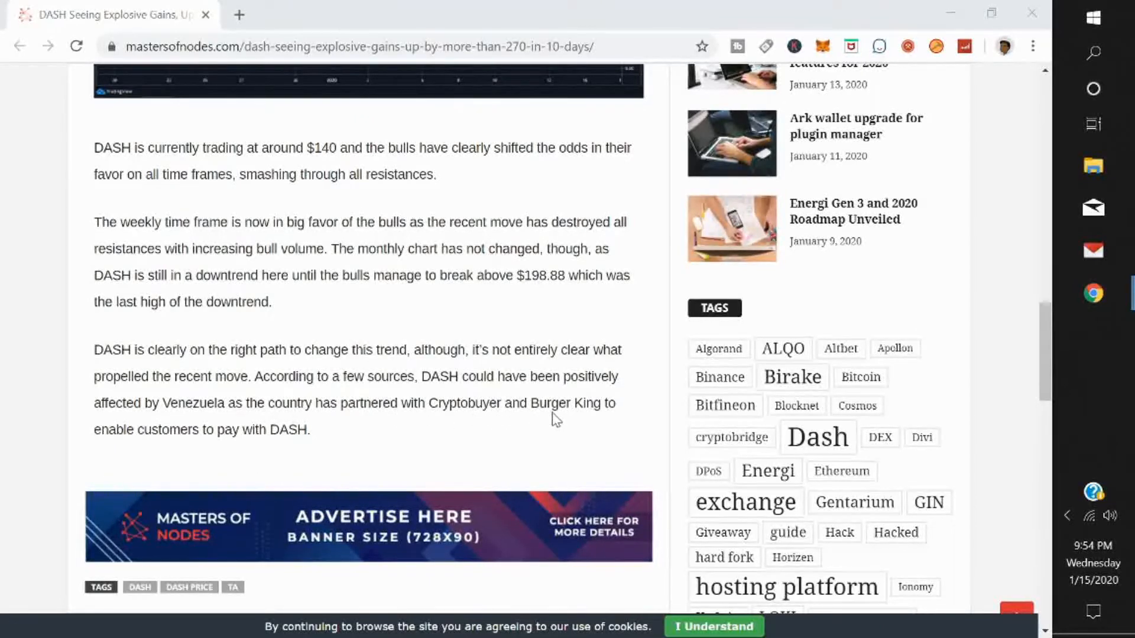
{"action": "scroll", "scroll_direction": "down", "scroll_amount": 3}
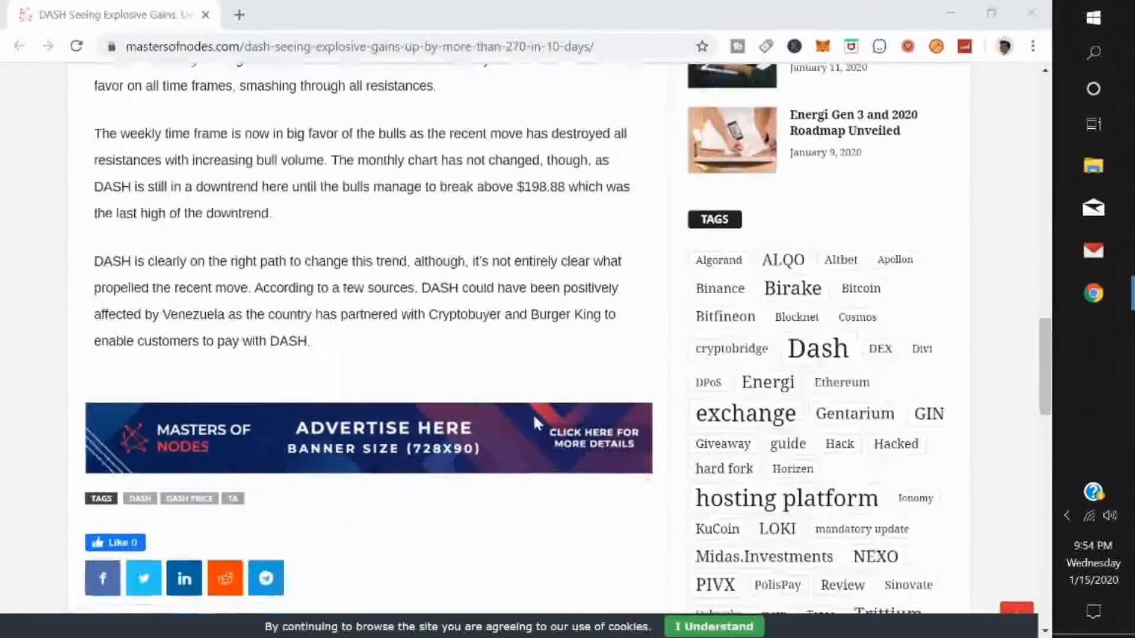
{"action": "scroll", "scroll_direction": "up", "scroll_amount": 3}
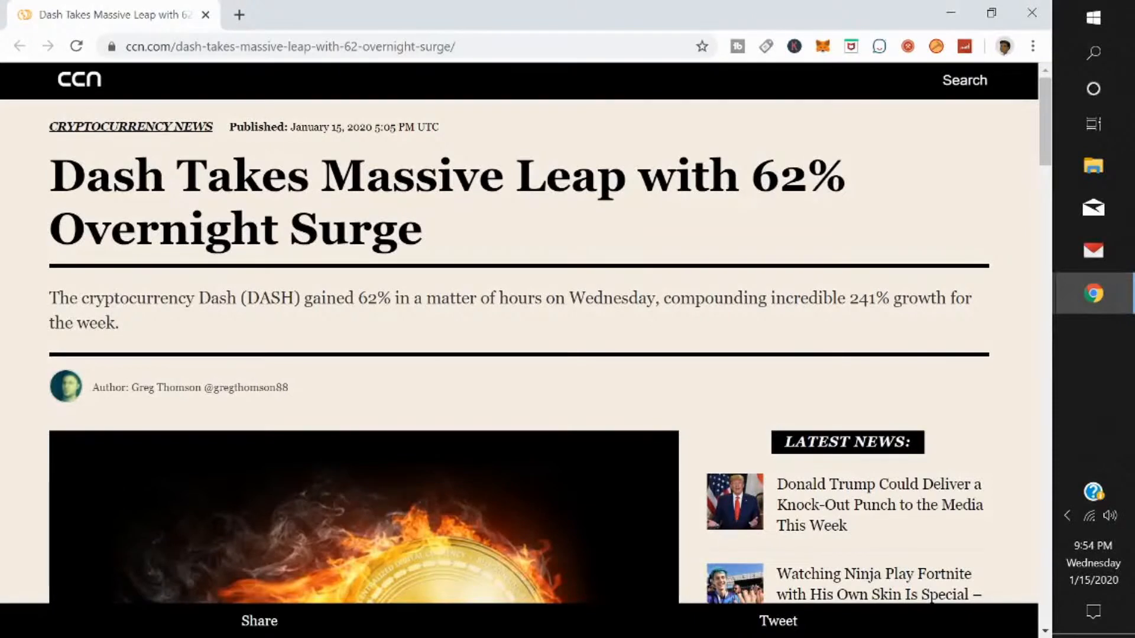
{"action": "mouse_move", "coordinate": [460, 293]}
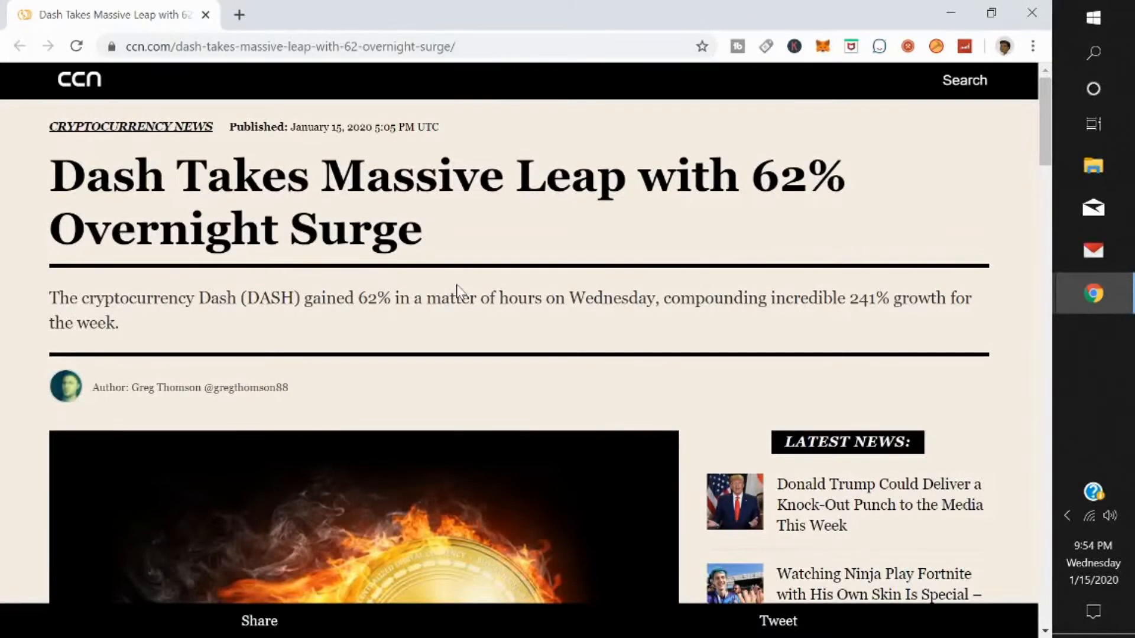
{"action": "mouse_move", "coordinate": [431, 332]}
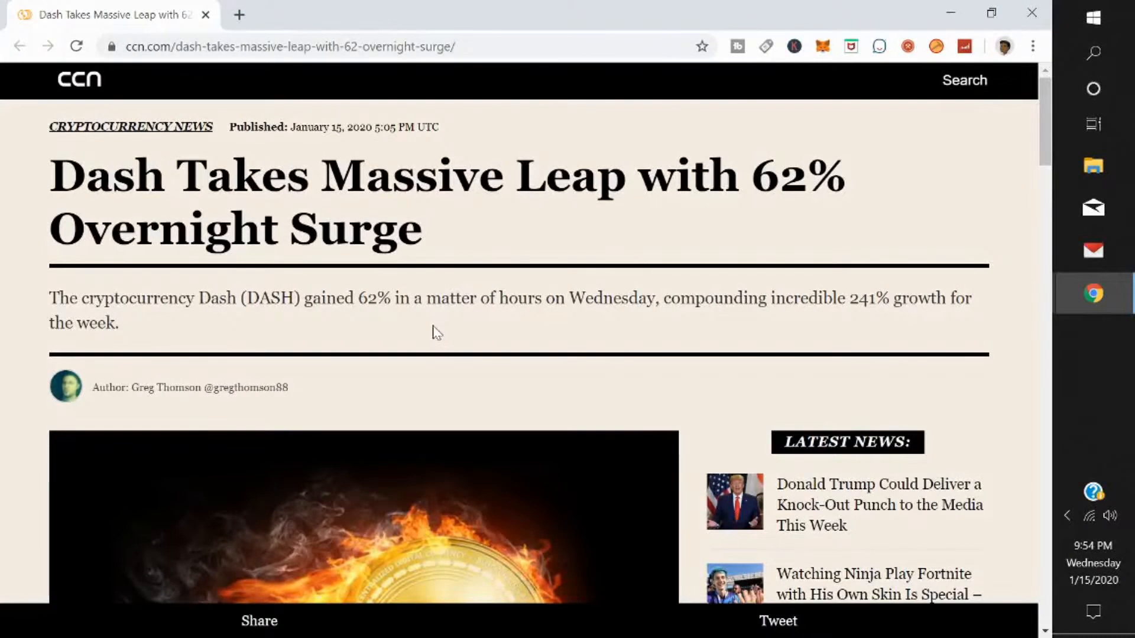
{"action": "mouse_move", "coordinate": [633, 318]}
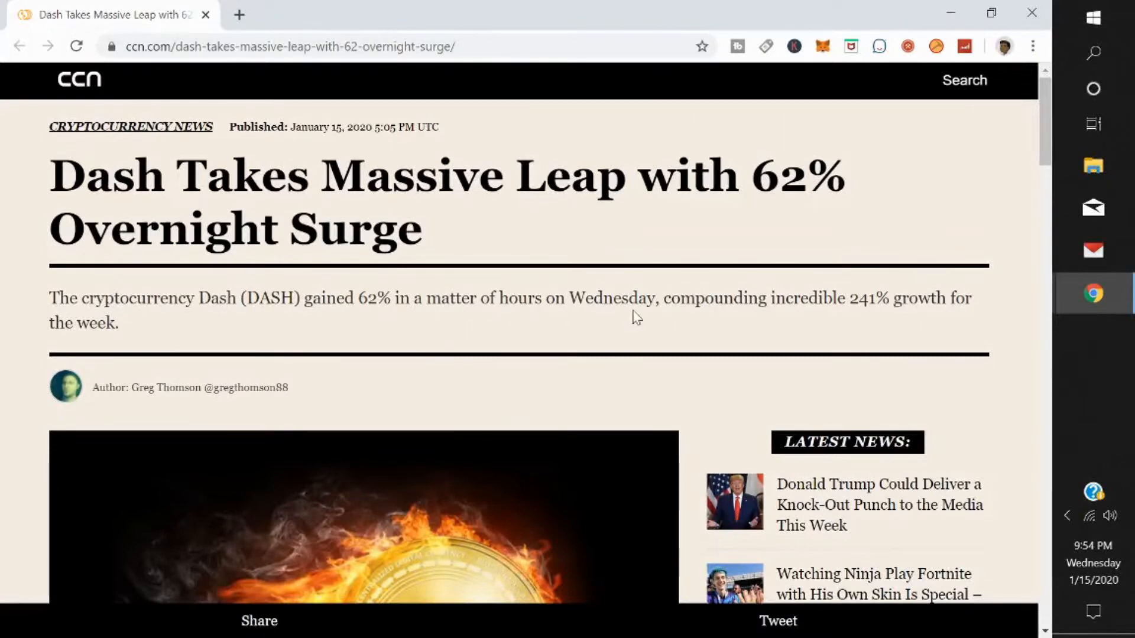
{"action": "mouse_move", "coordinate": [886, 320]}
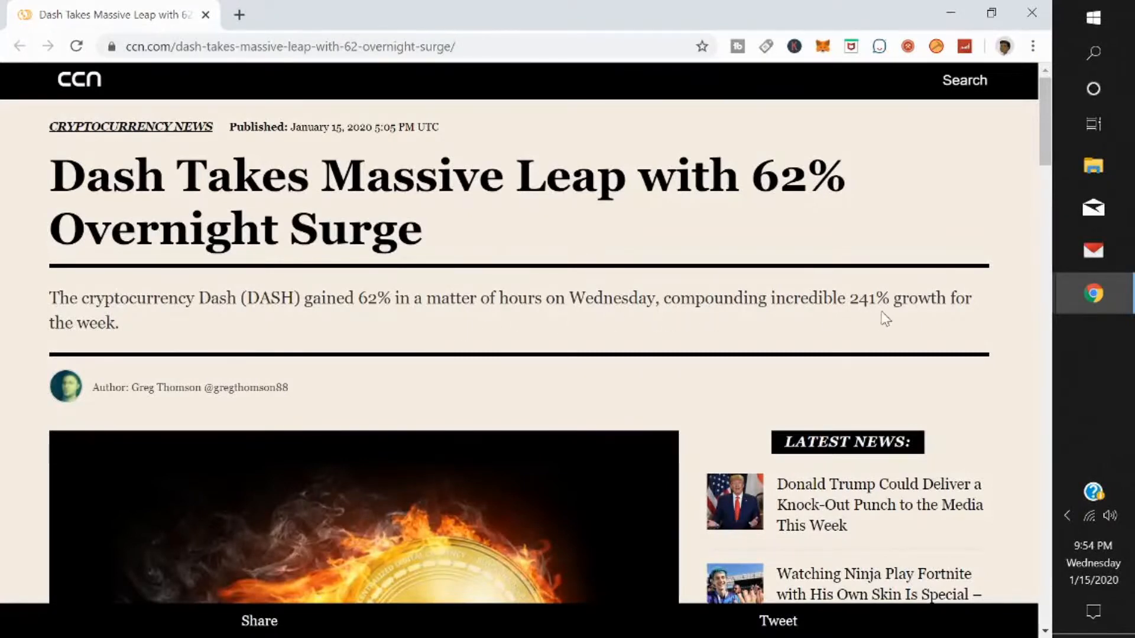
{"action": "scroll", "scroll_direction": "down", "scroll_amount": 3}
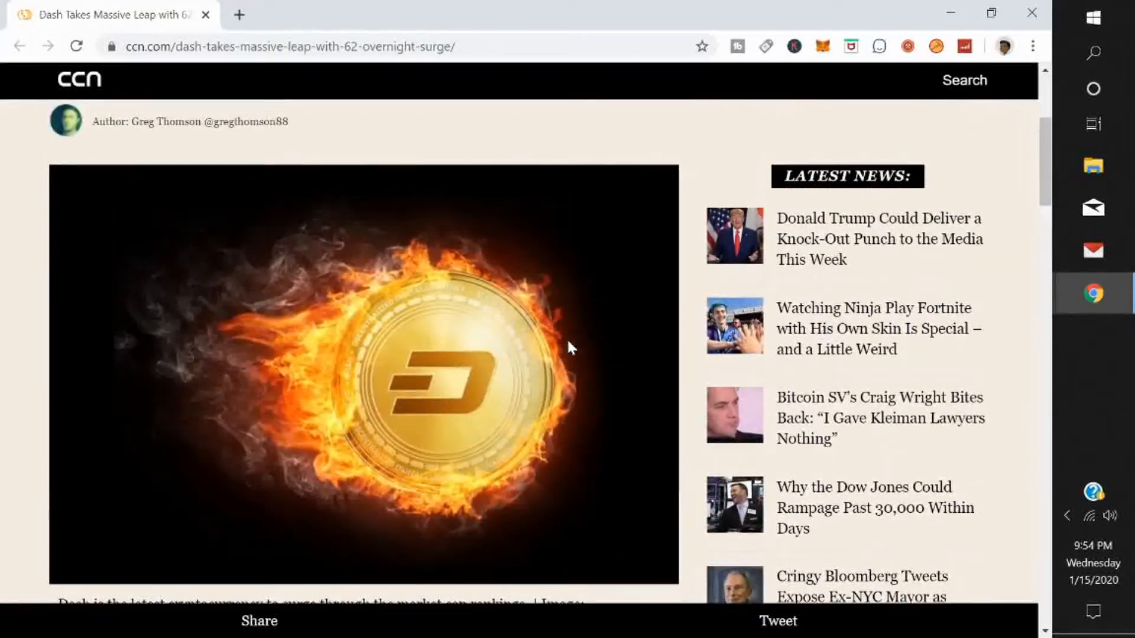
{"action": "scroll", "scroll_direction": "down", "scroll_amount": 3}
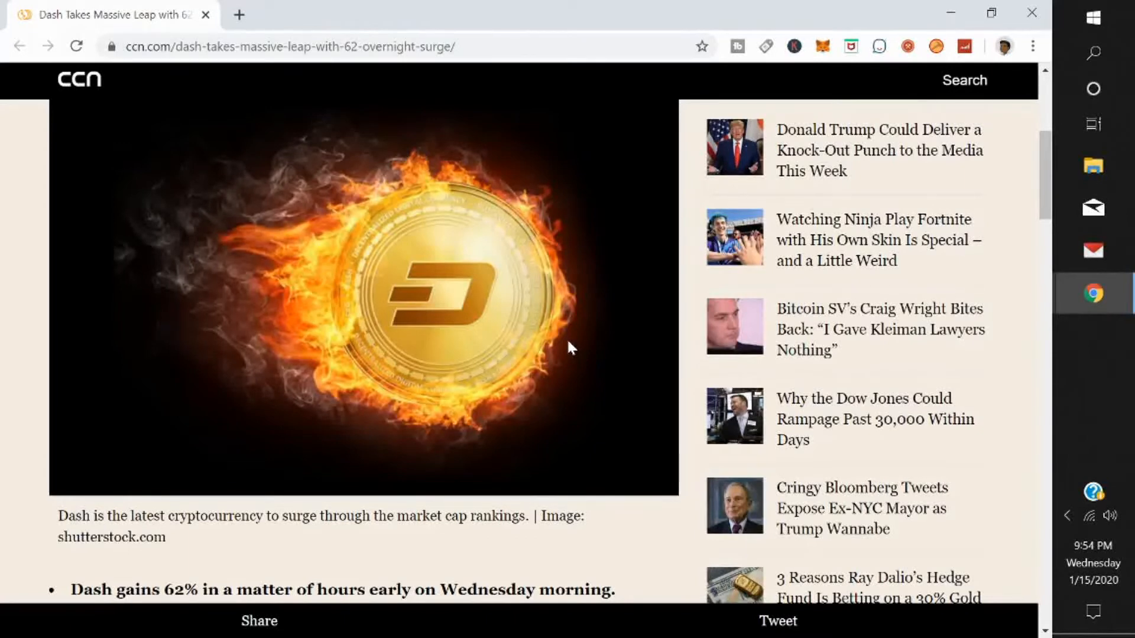
{"action": "scroll", "scroll_direction": "down", "scroll_amount": 3}
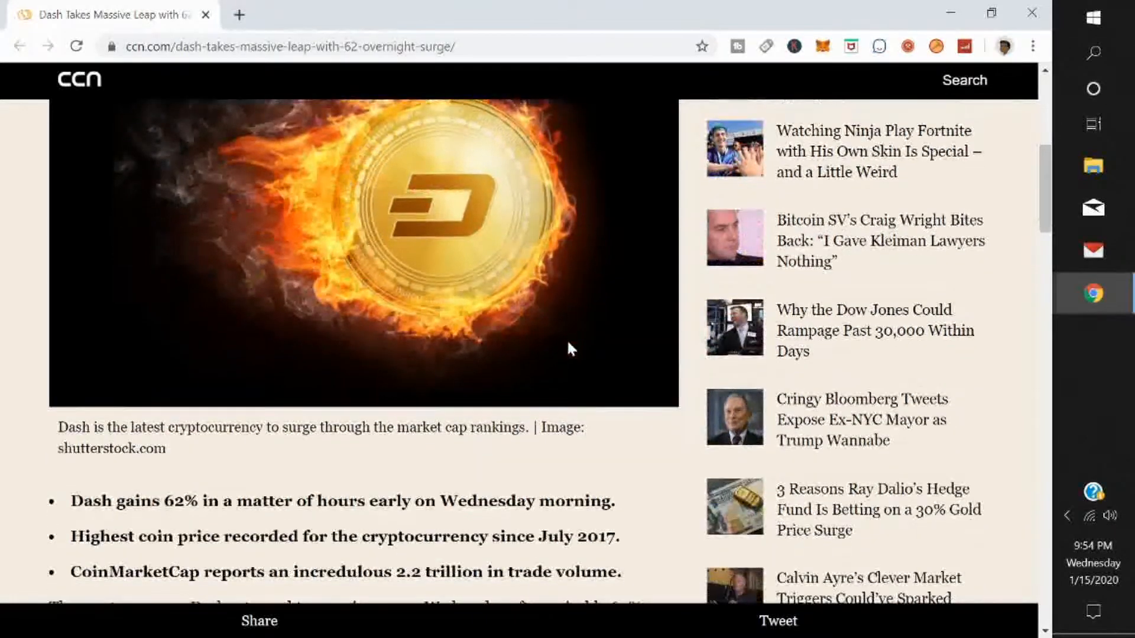
{"action": "scroll", "scroll_direction": "down", "scroll_amount": 3}
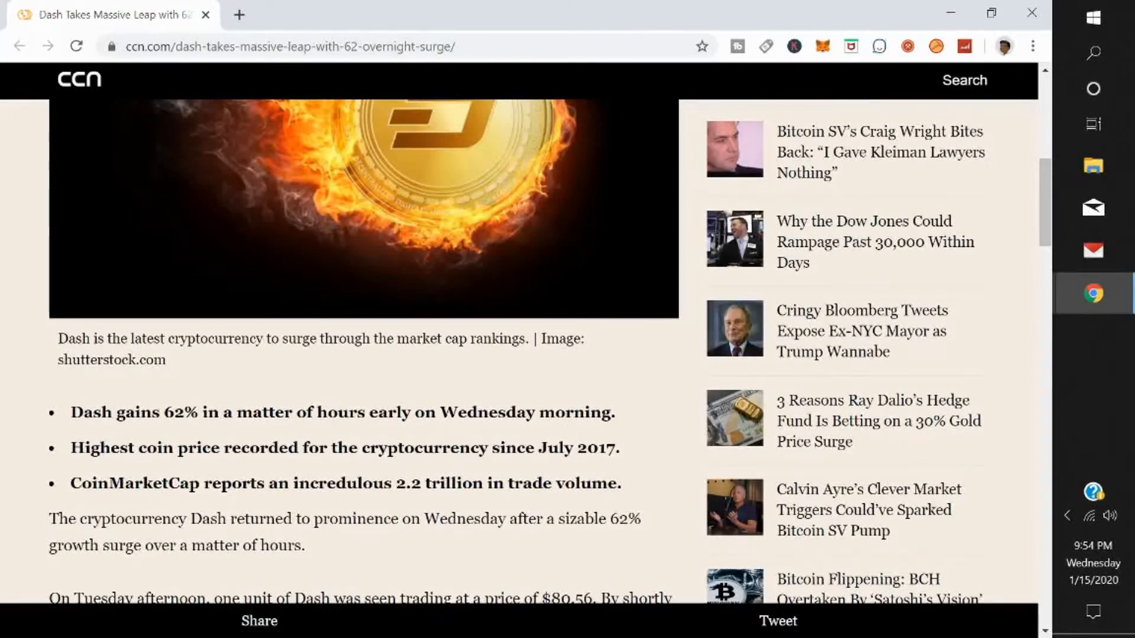
{"action": "mouse_move", "coordinate": [590, 467]}
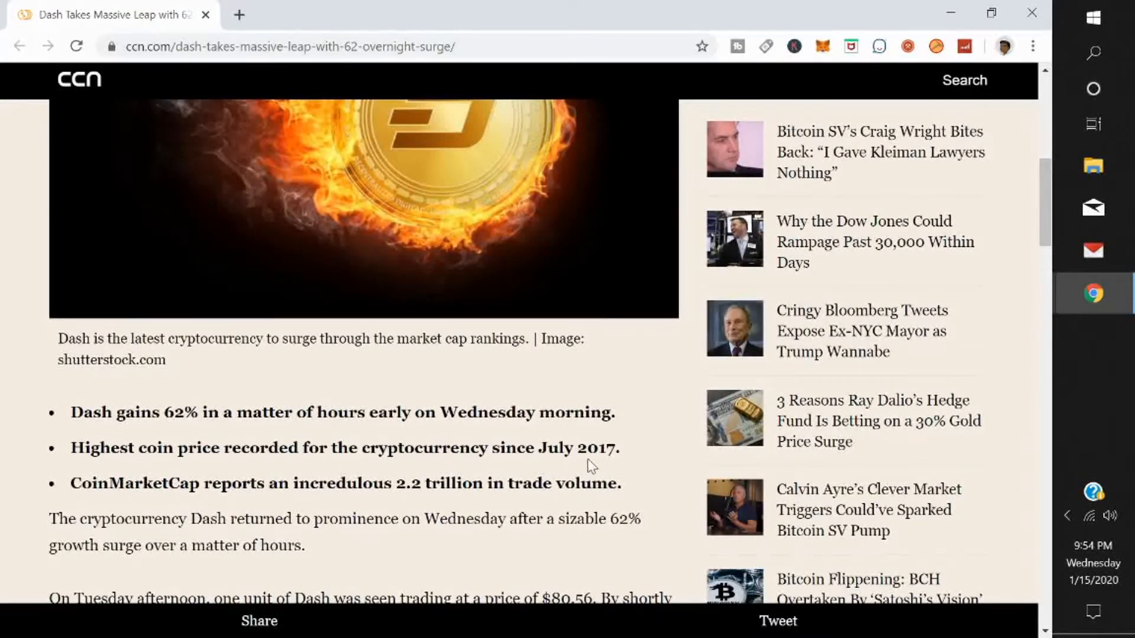
{"action": "scroll", "scroll_direction": "down", "scroll_amount": 3}
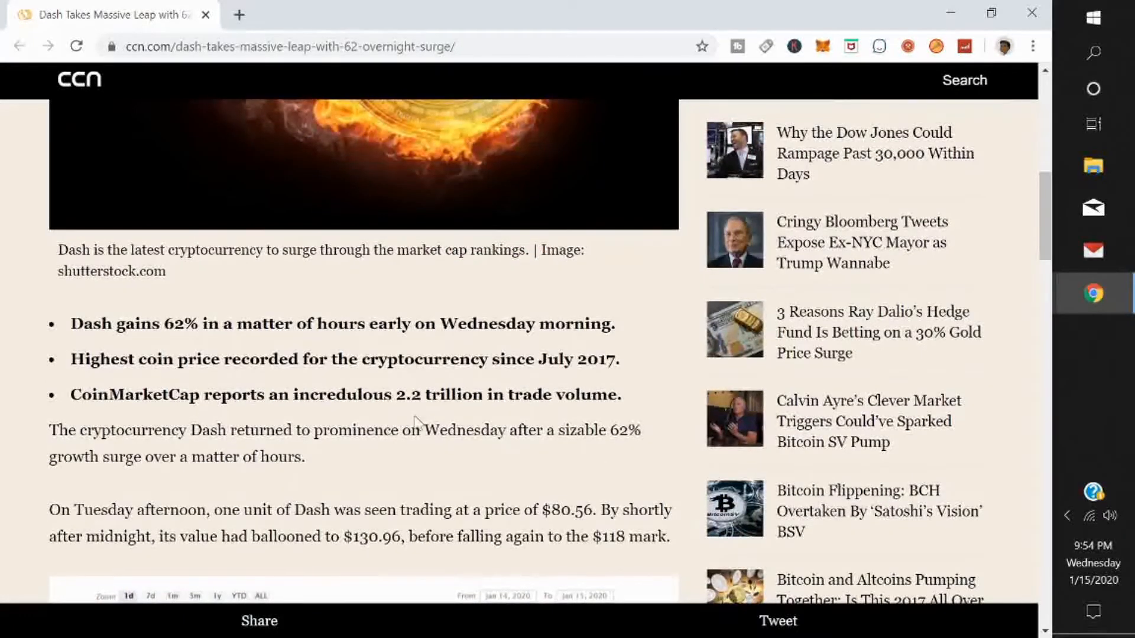
{"action": "scroll", "scroll_direction": "down", "scroll_amount": 3}
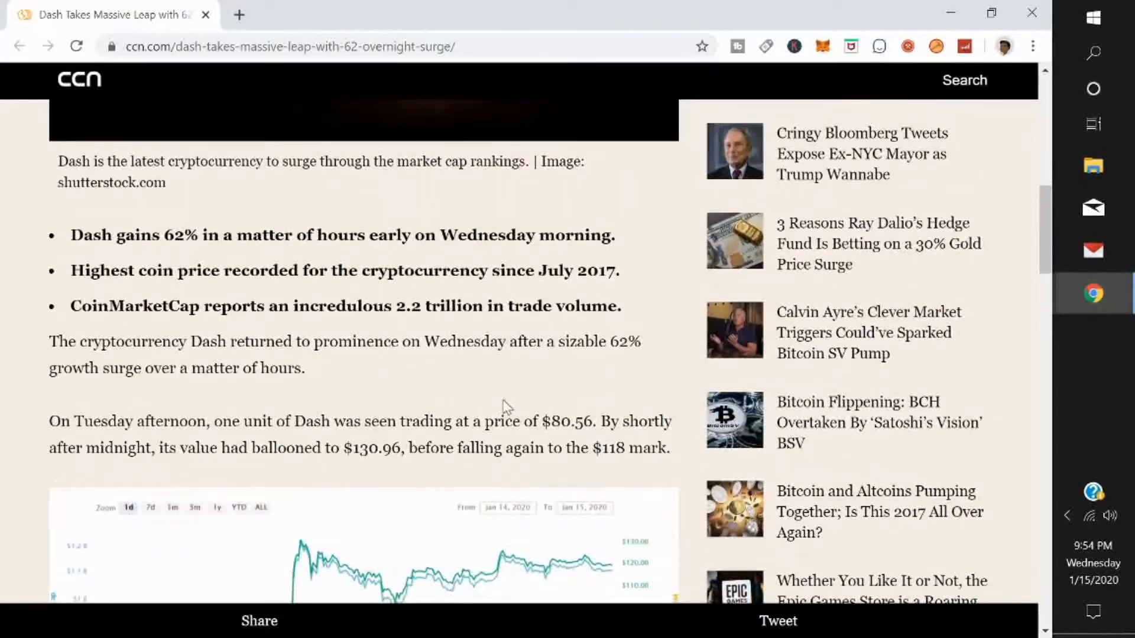
{"action": "mouse_move", "coordinate": [376, 362]}
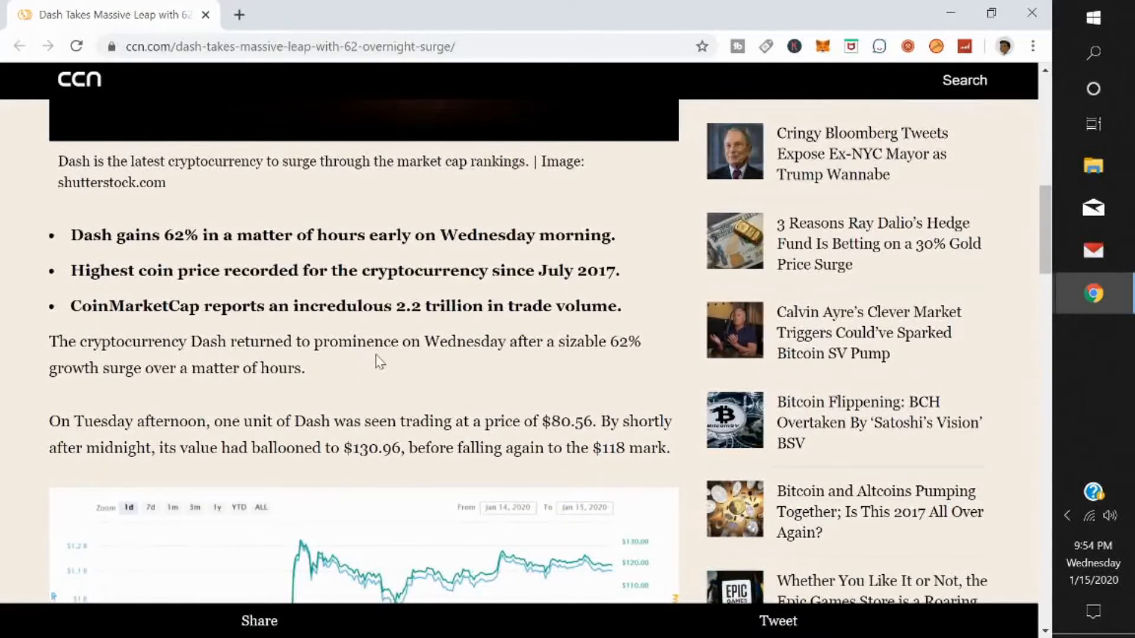
{"action": "mouse_move", "coordinate": [583, 366]}
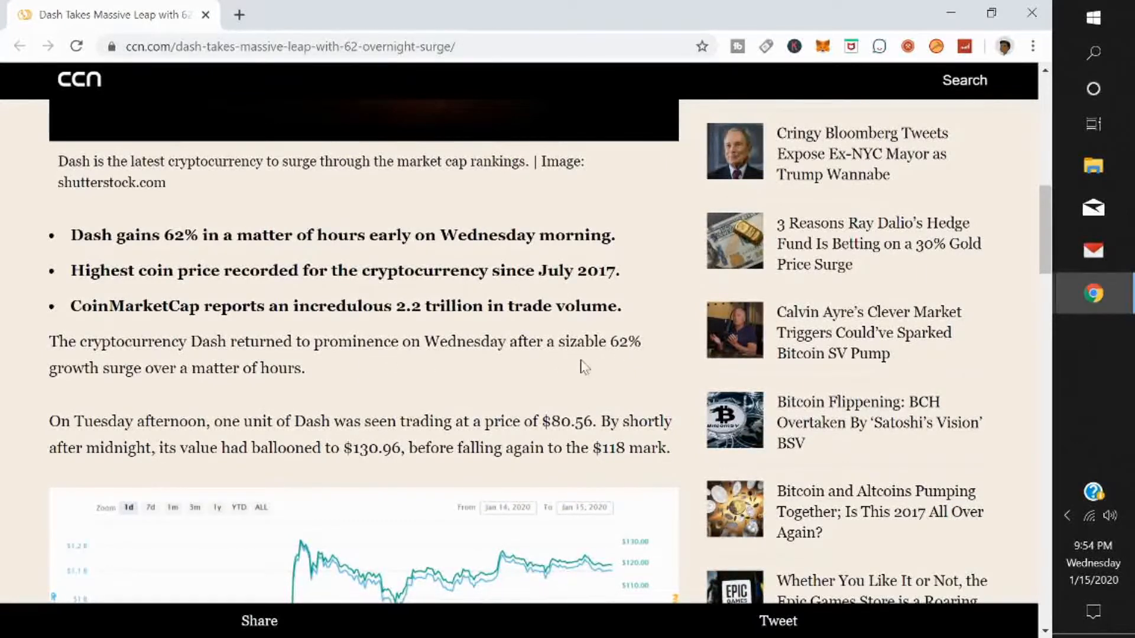
{"action": "scroll", "scroll_direction": "down", "scroll_amount": 3}
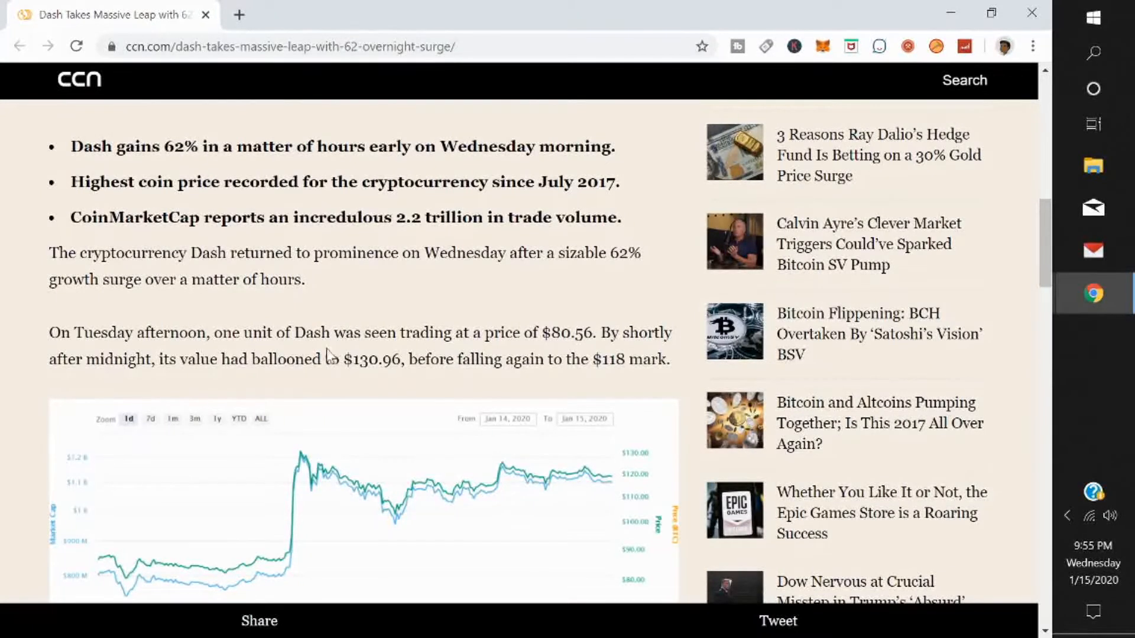
{"action": "mouse_move", "coordinate": [571, 354]}
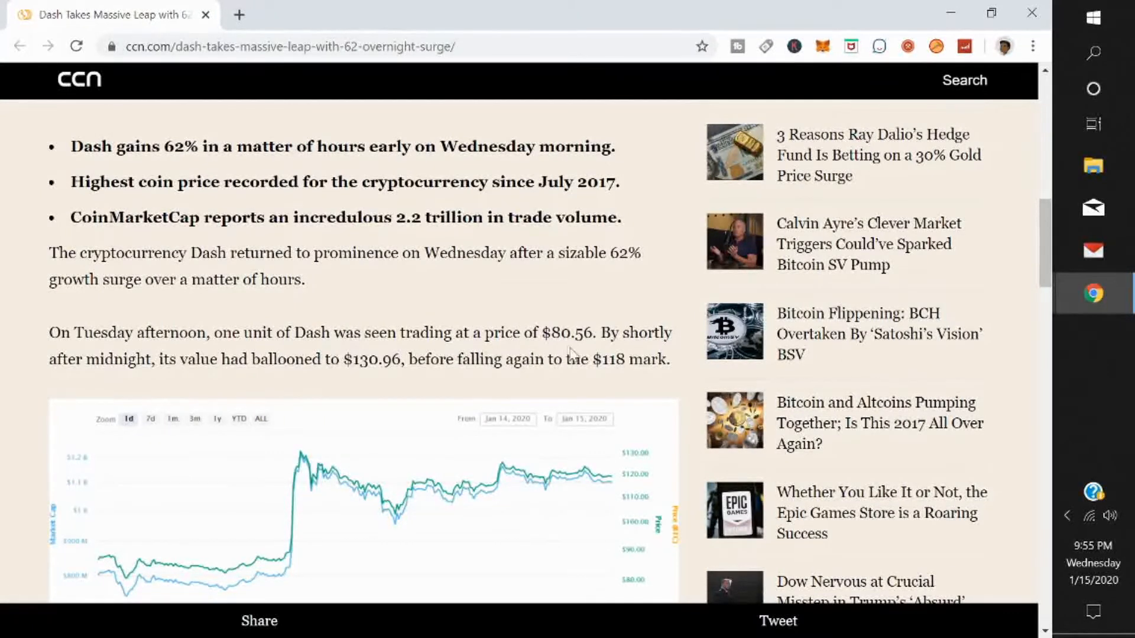
{"action": "mouse_move", "coordinate": [619, 358]}
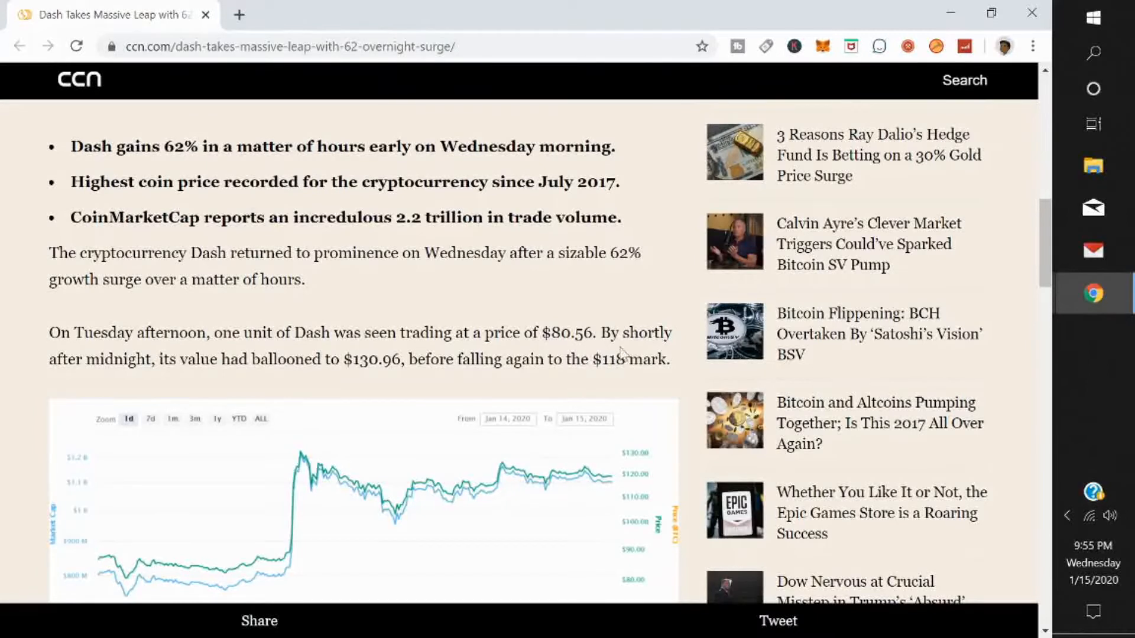
{"action": "scroll", "scroll_direction": "down", "scroll_amount": 3}
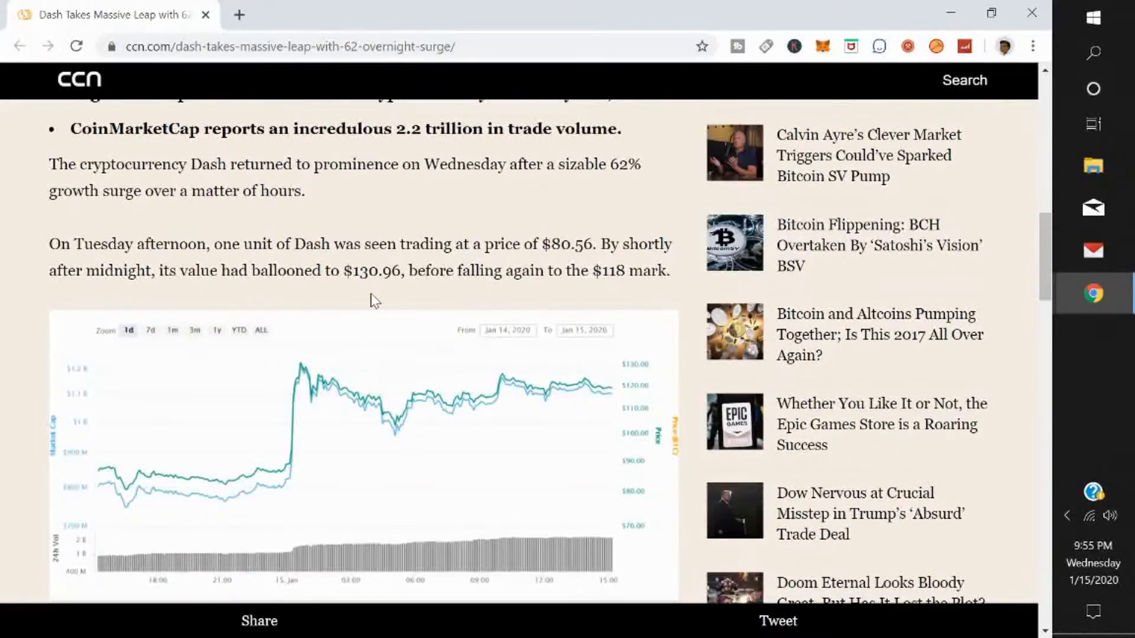
{"action": "mouse_move", "coordinate": [444, 290]}
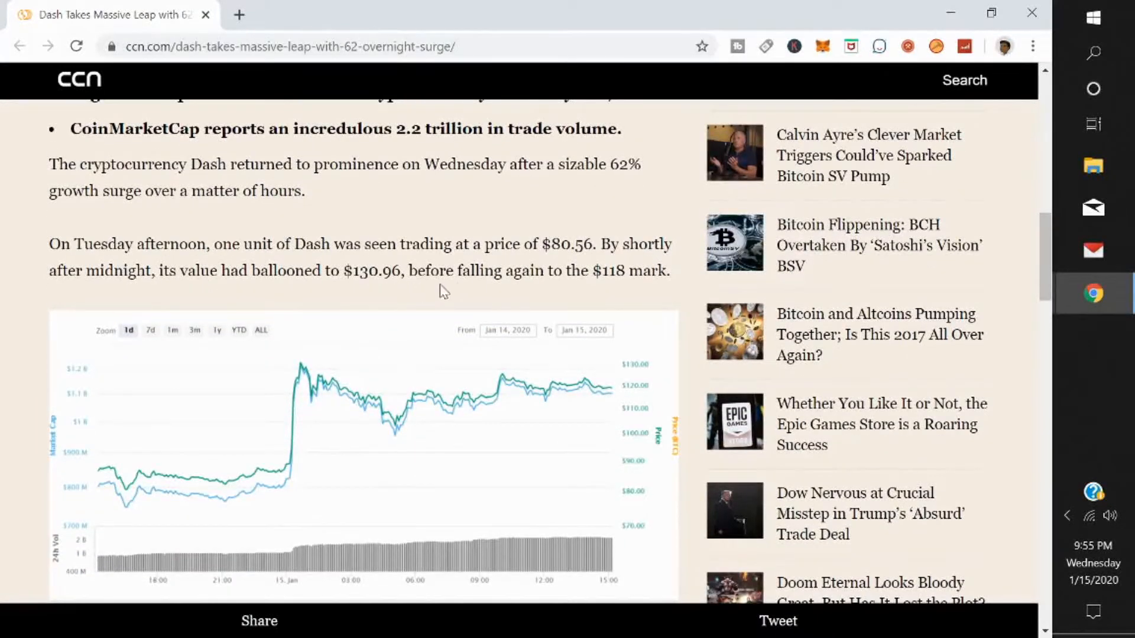
{"action": "scroll", "scroll_direction": "down", "scroll_amount": 3}
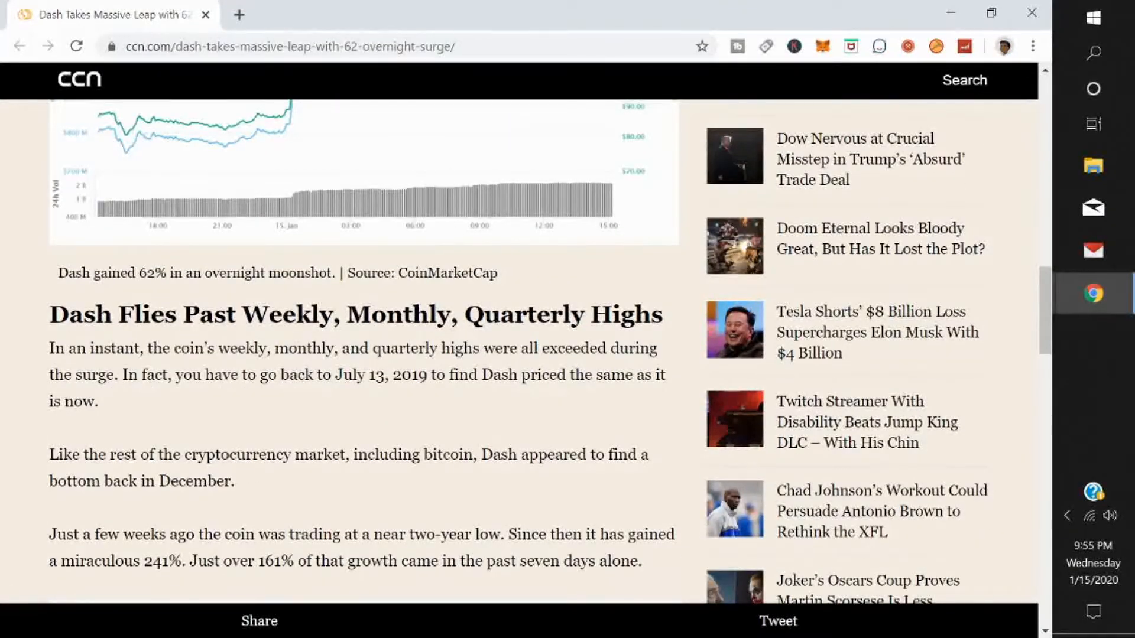
{"action": "scroll", "scroll_direction": "down", "scroll_amount": 3}
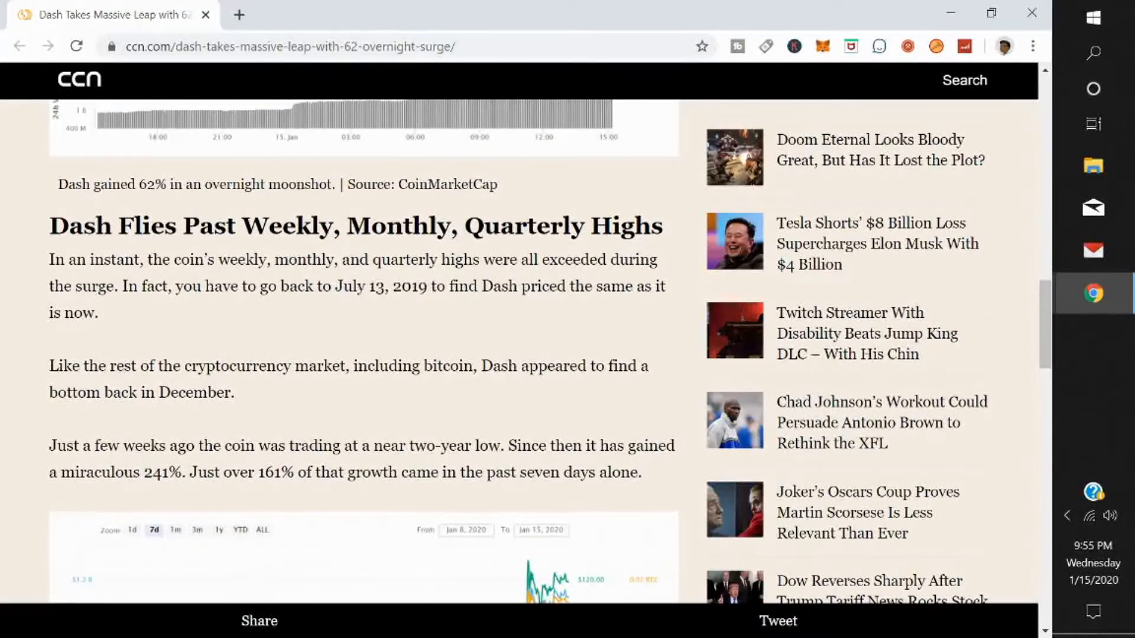
{"action": "mouse_move", "coordinate": [384, 307]}
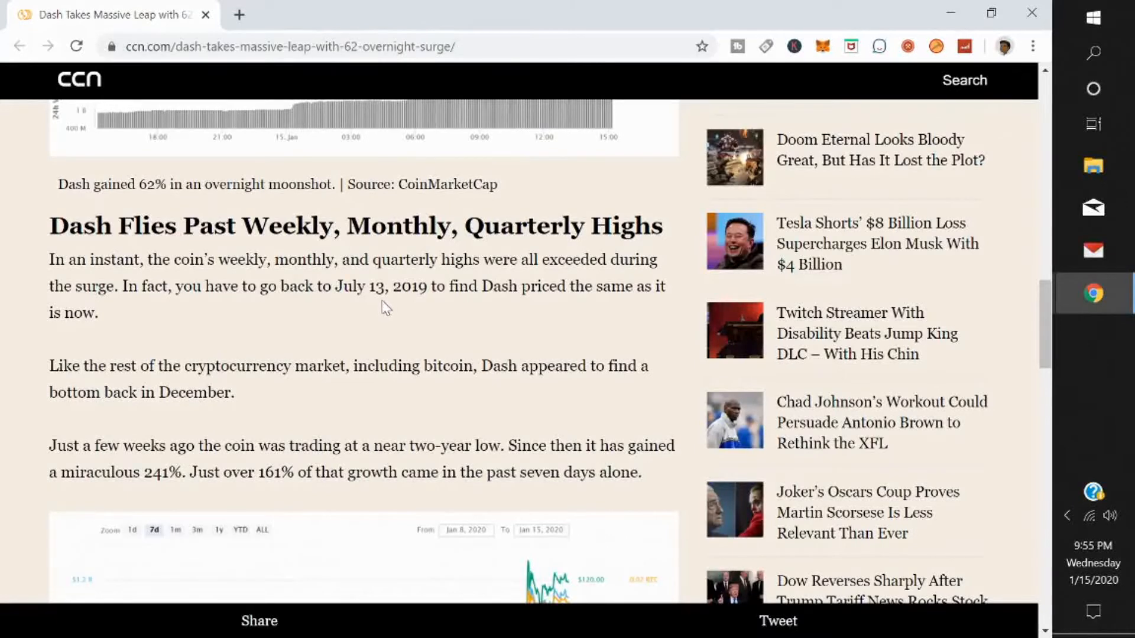
{"action": "mouse_move", "coordinate": [440, 308]}
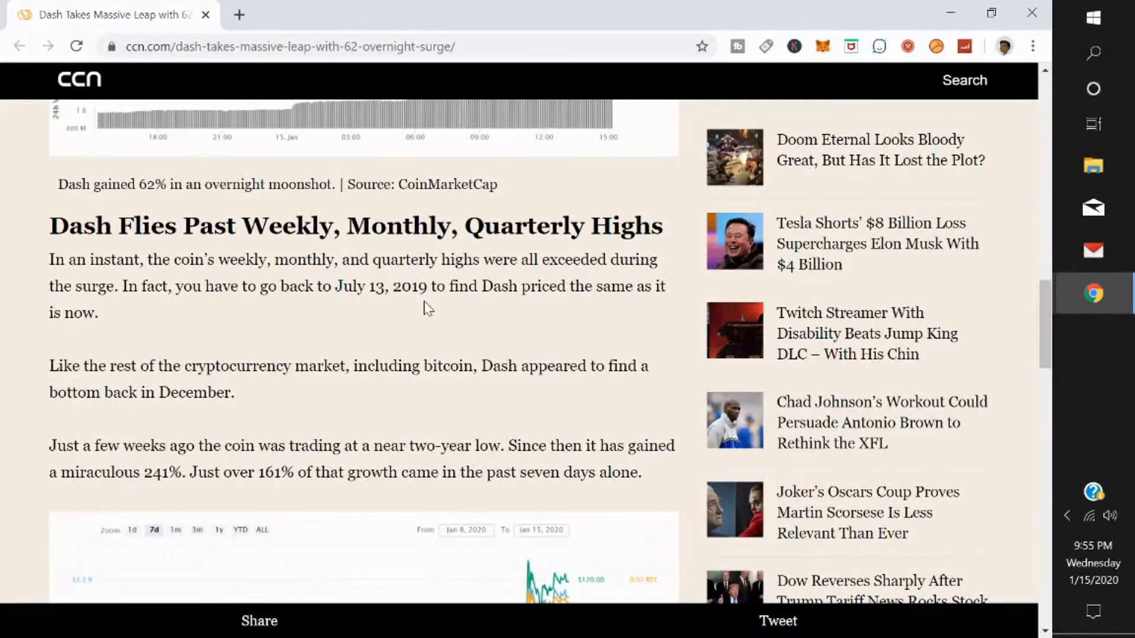
{"action": "mouse_move", "coordinate": [647, 302]}
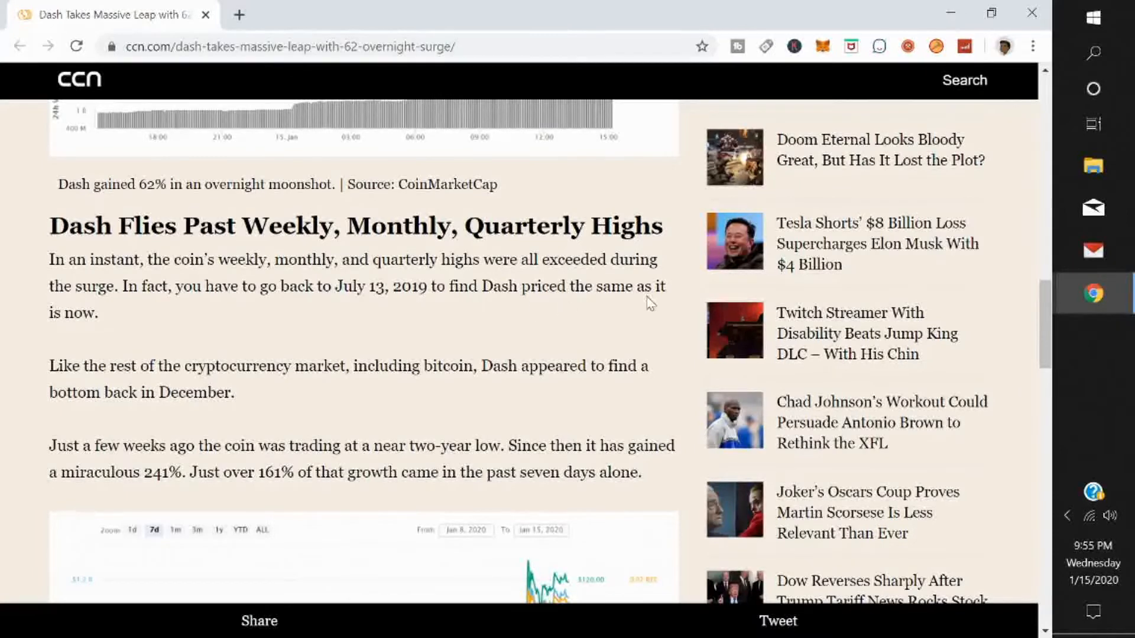
{"action": "scroll", "scroll_direction": "down", "scroll_amount": 3}
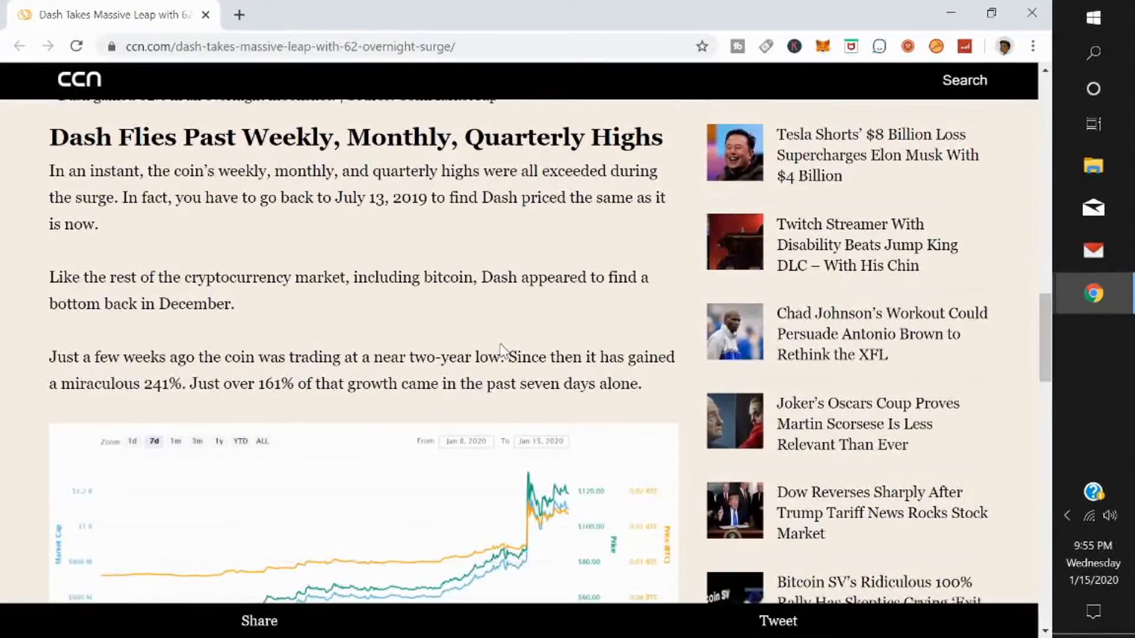
{"action": "mouse_move", "coordinate": [404, 304]}
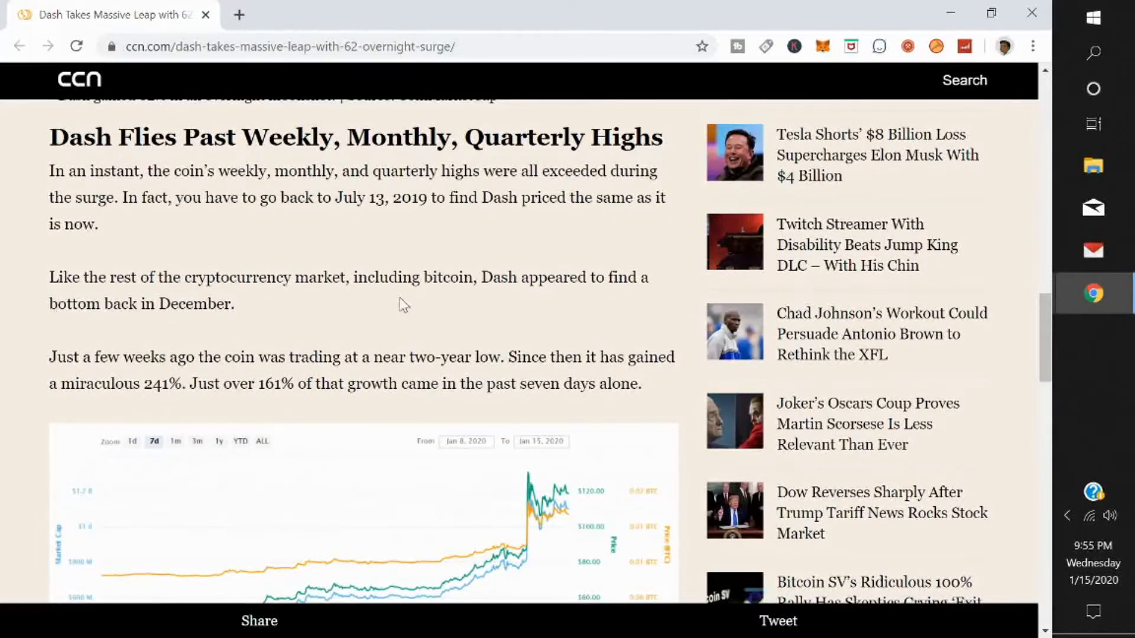
{"action": "mouse_move", "coordinate": [584, 316]}
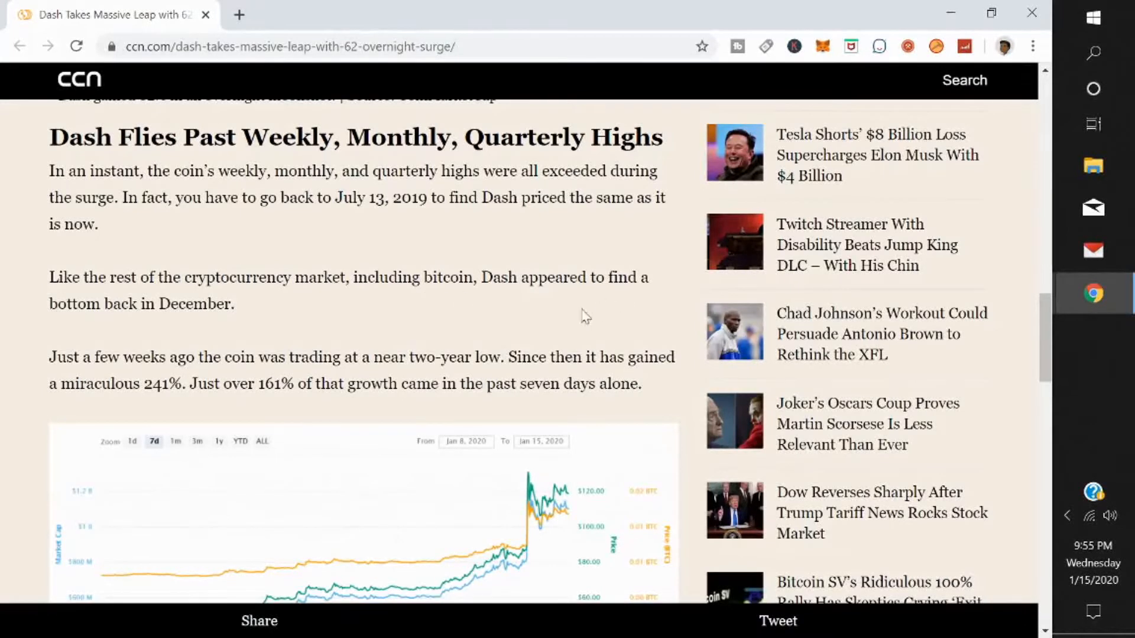
{"action": "scroll", "scroll_direction": "down", "scroll_amount": 3}
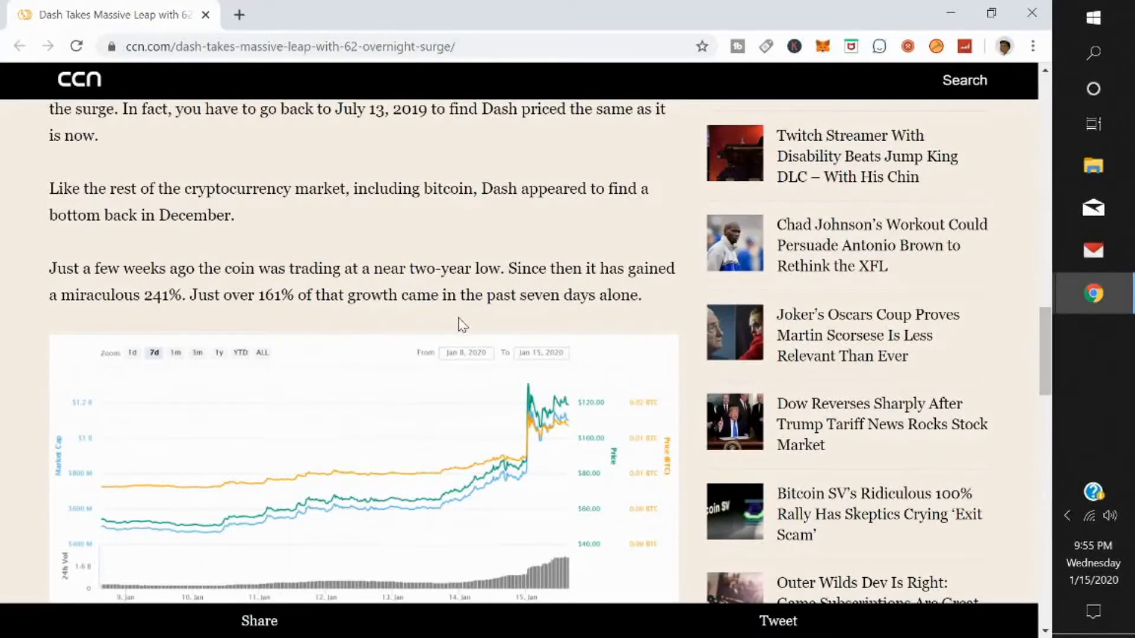
{"action": "mouse_move", "coordinate": [302, 317]}
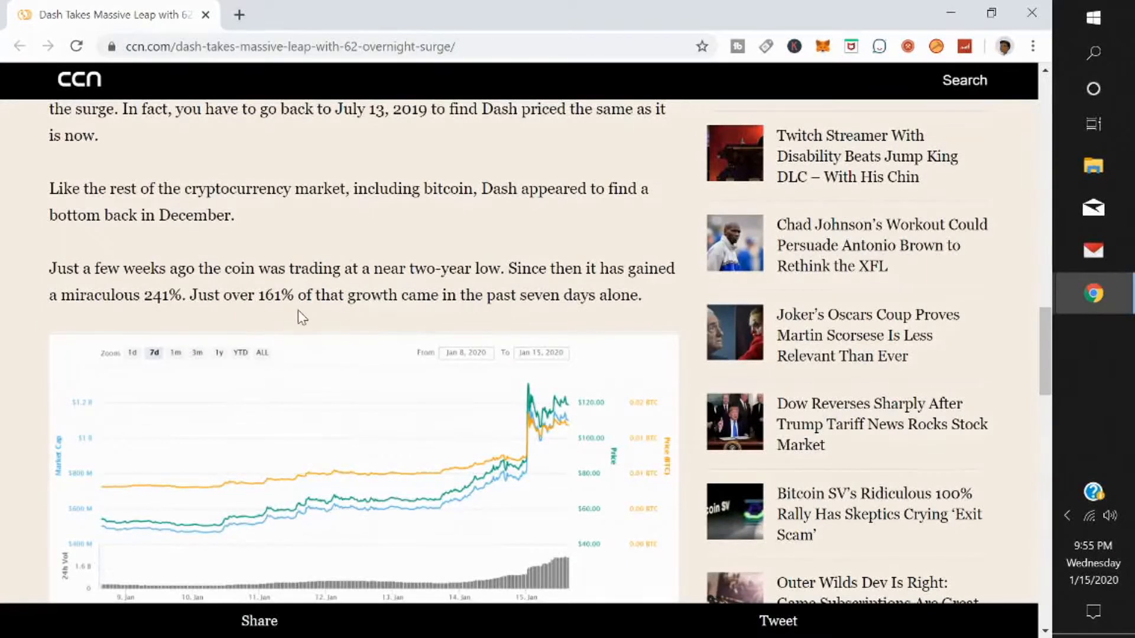
{"action": "mouse_move", "coordinate": [513, 313]}
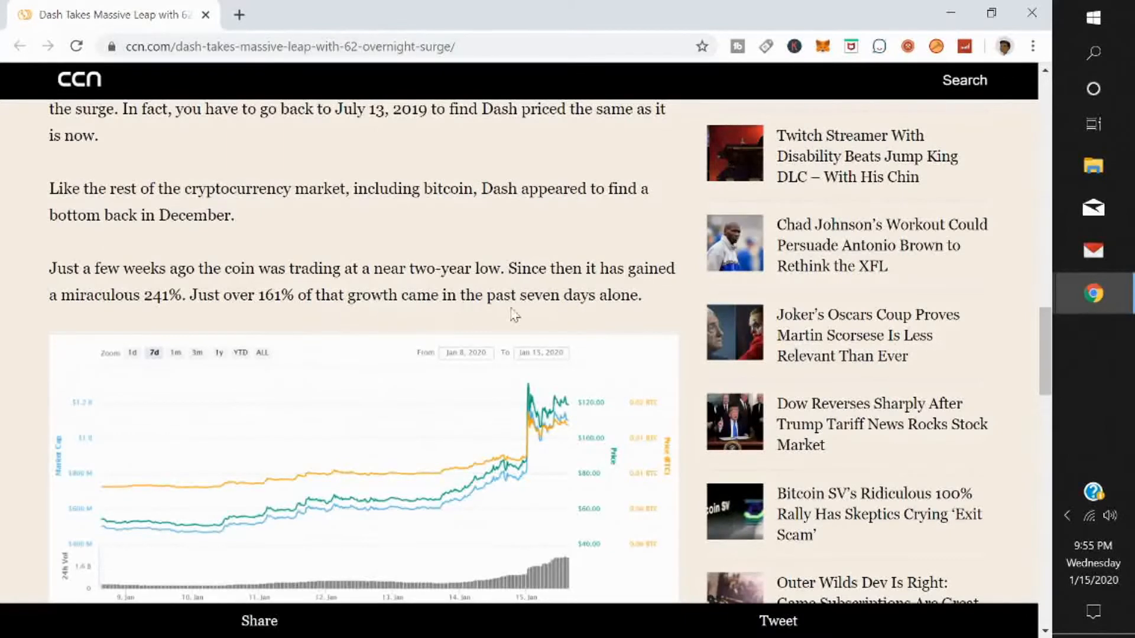
{"action": "scroll", "scroll_direction": "down", "scroll_amount": 3}
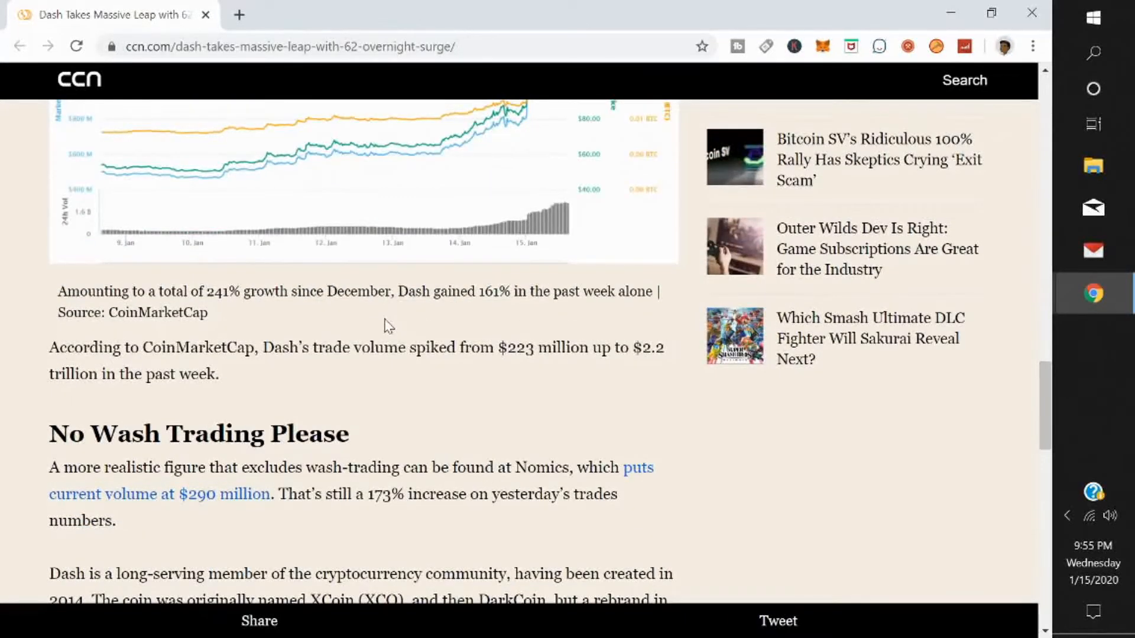
{"action": "mouse_move", "coordinate": [545, 311]}
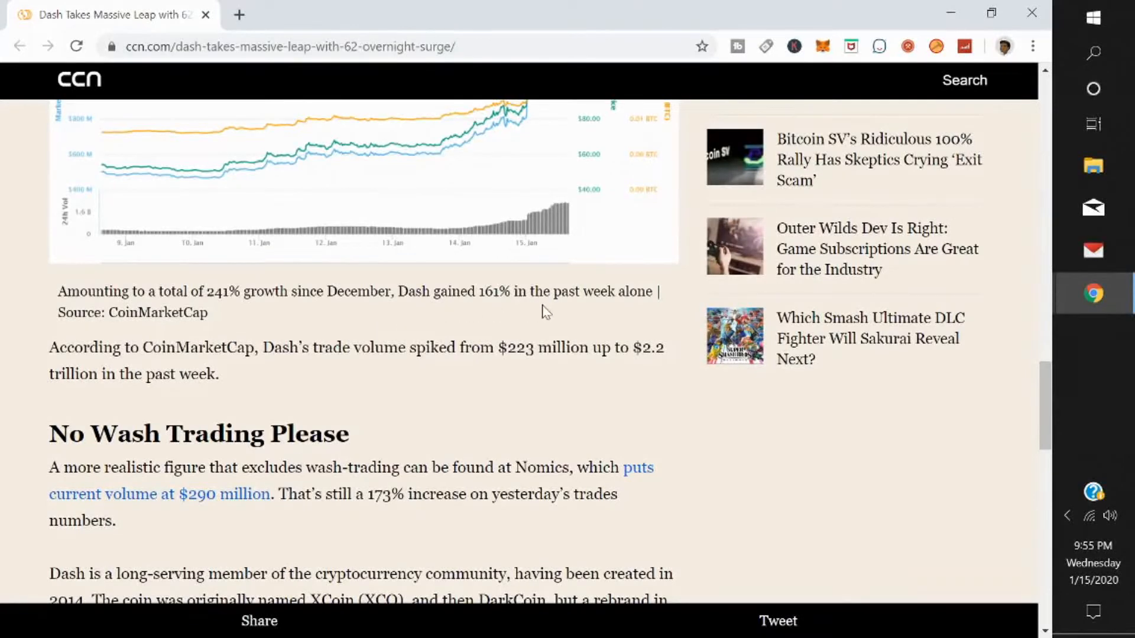
{"action": "mouse_move", "coordinate": [369, 368]}
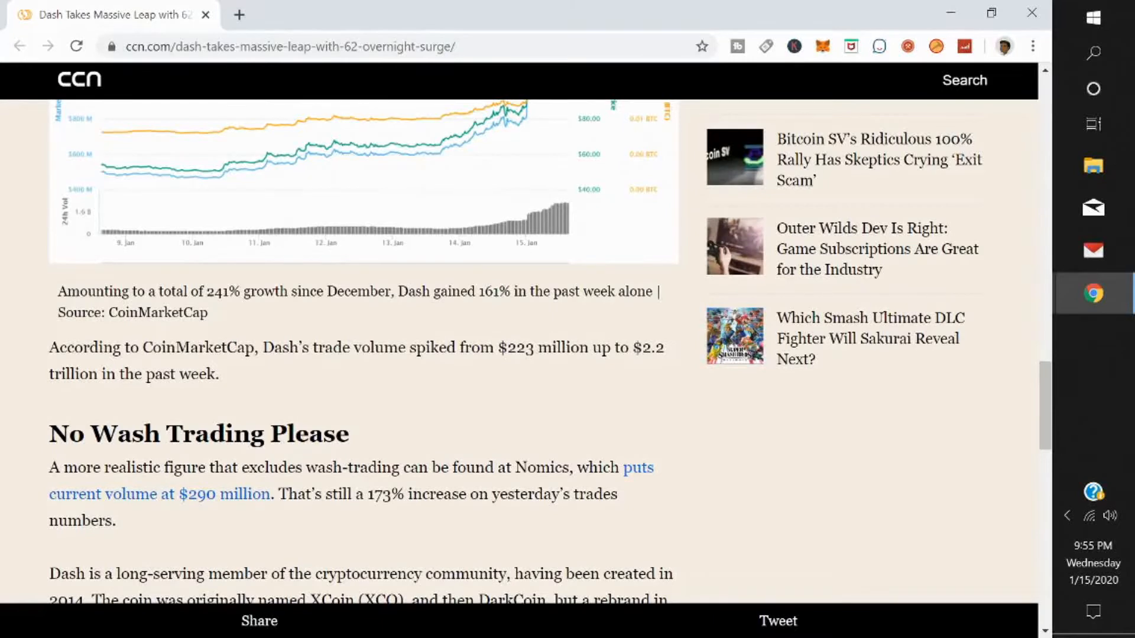
{"action": "mouse_move", "coordinate": [577, 374]}
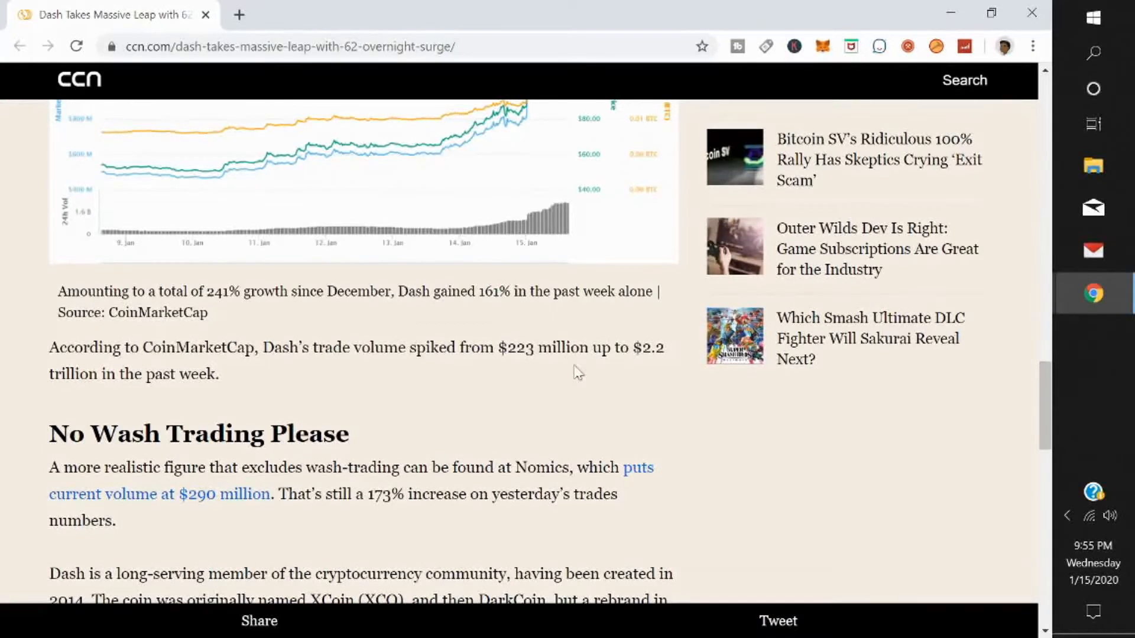
{"action": "scroll", "scroll_direction": "down", "scroll_amount": 3}
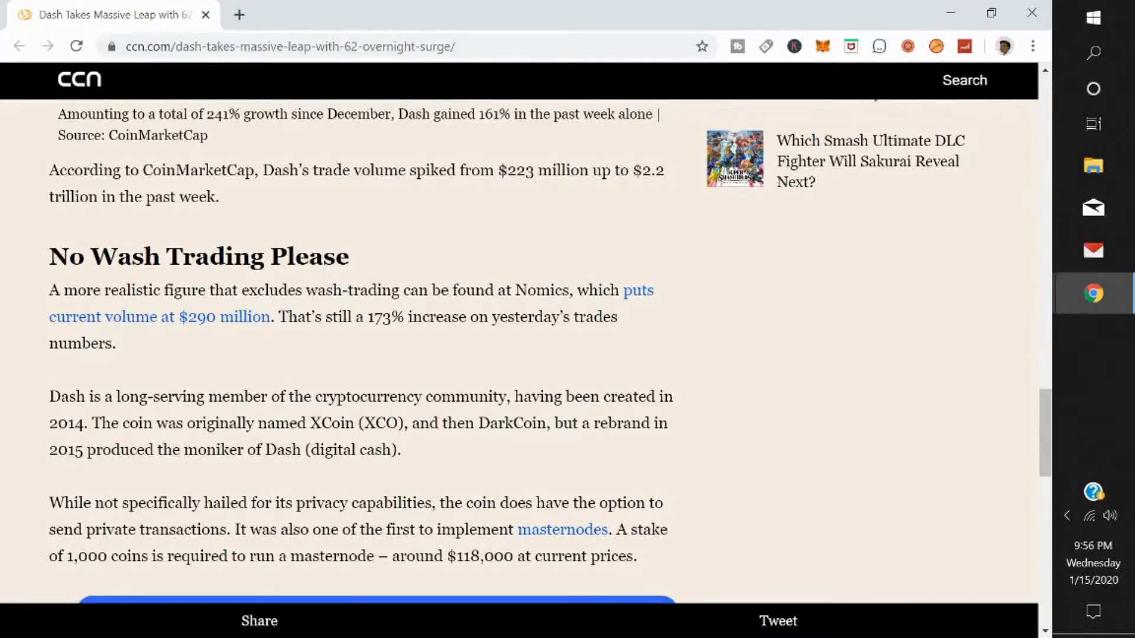
{"action": "scroll", "scroll_direction": "down", "scroll_amount": 3}
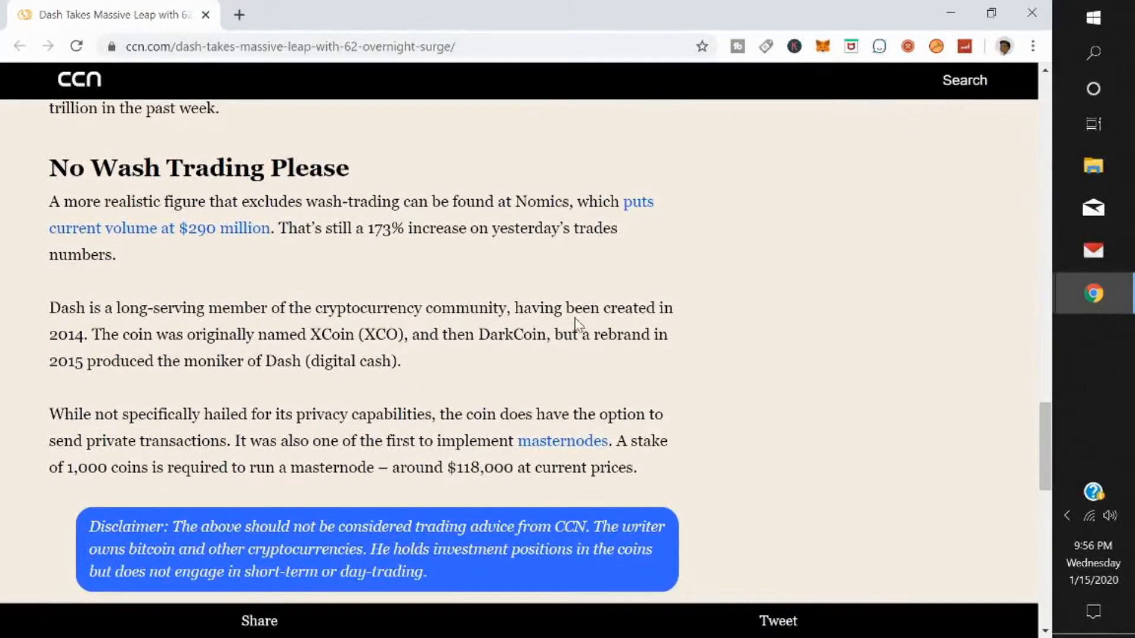
{"action": "mouse_move", "coordinate": [304, 358]}
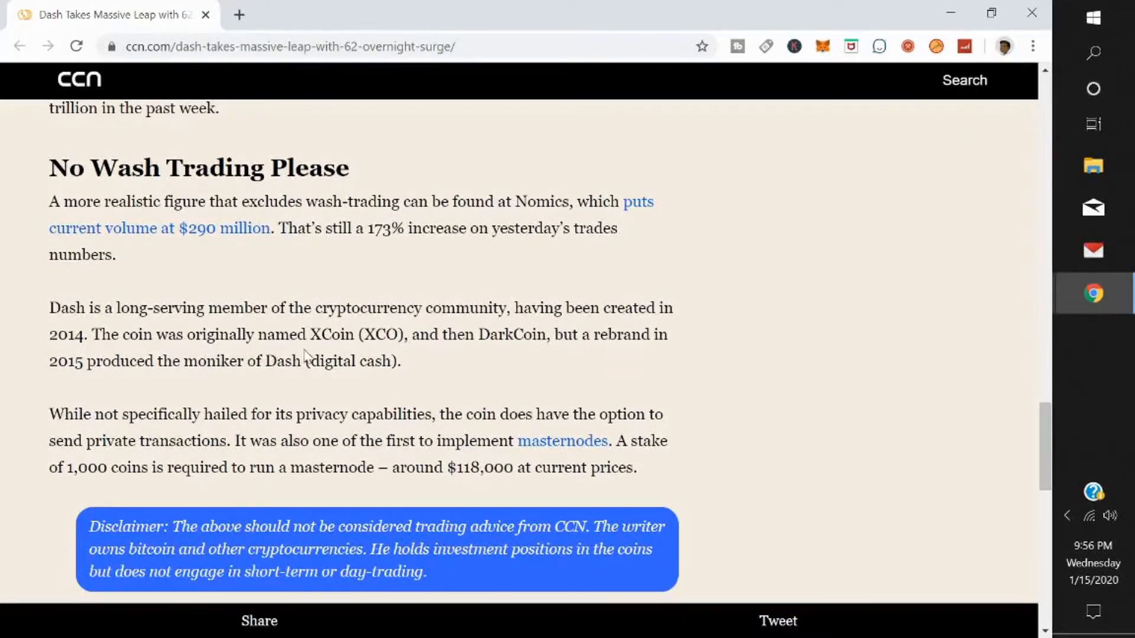
{"action": "mouse_move", "coordinate": [642, 354]}
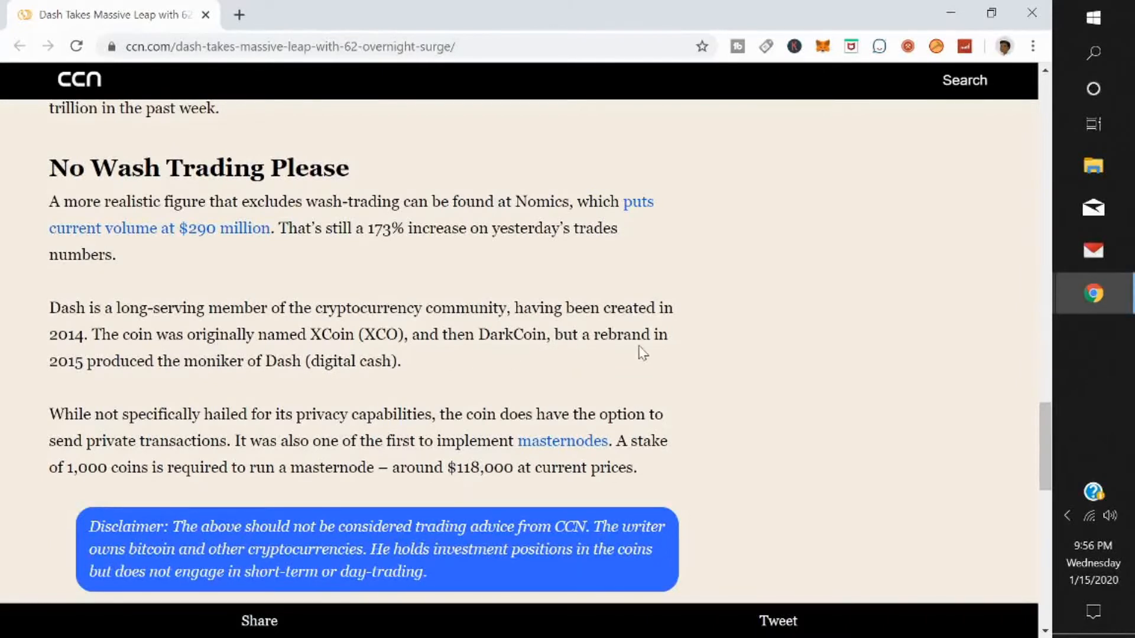
{"action": "mouse_move", "coordinate": [309, 389]}
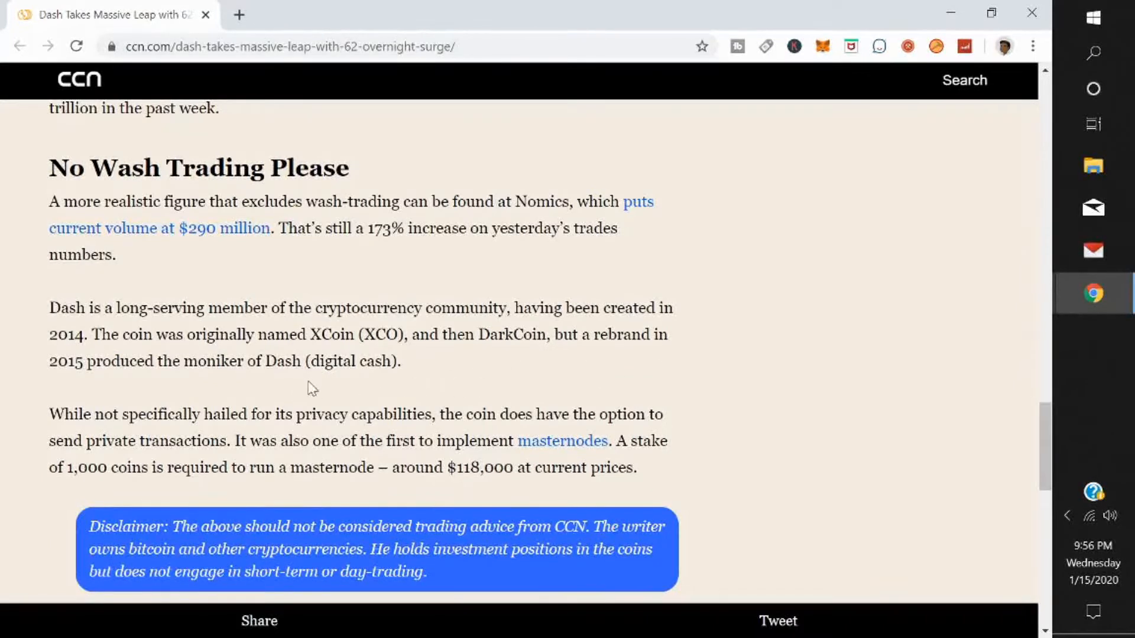
{"action": "scroll", "scroll_direction": "down", "scroll_amount": 3}
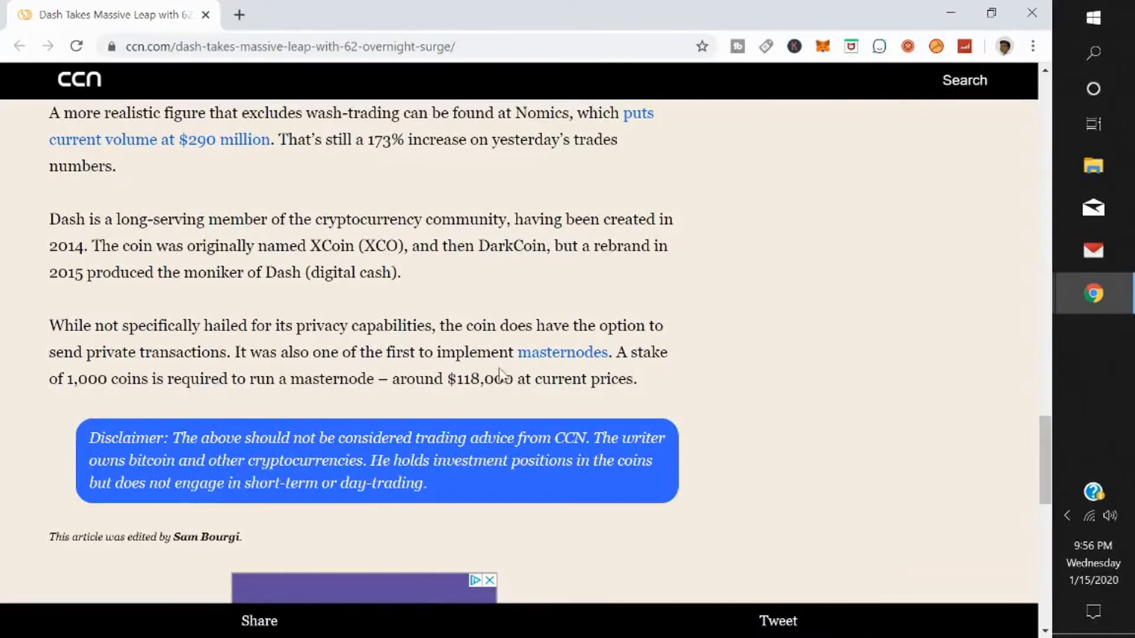
{"action": "mouse_move", "coordinate": [641, 375]}
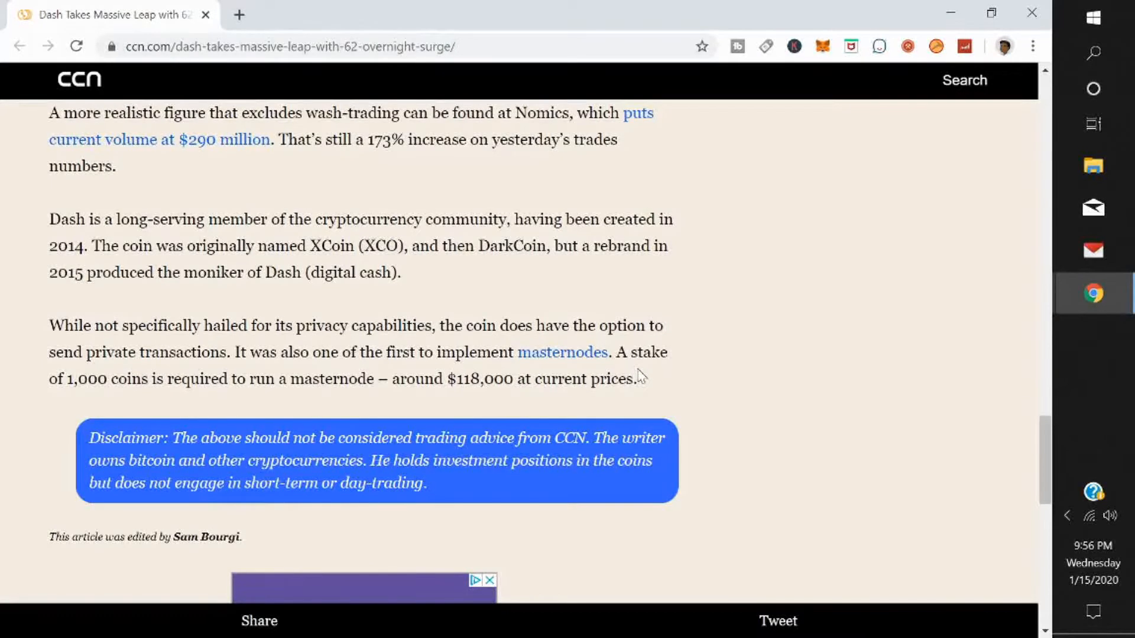
{"action": "mouse_move", "coordinate": [683, 391]}
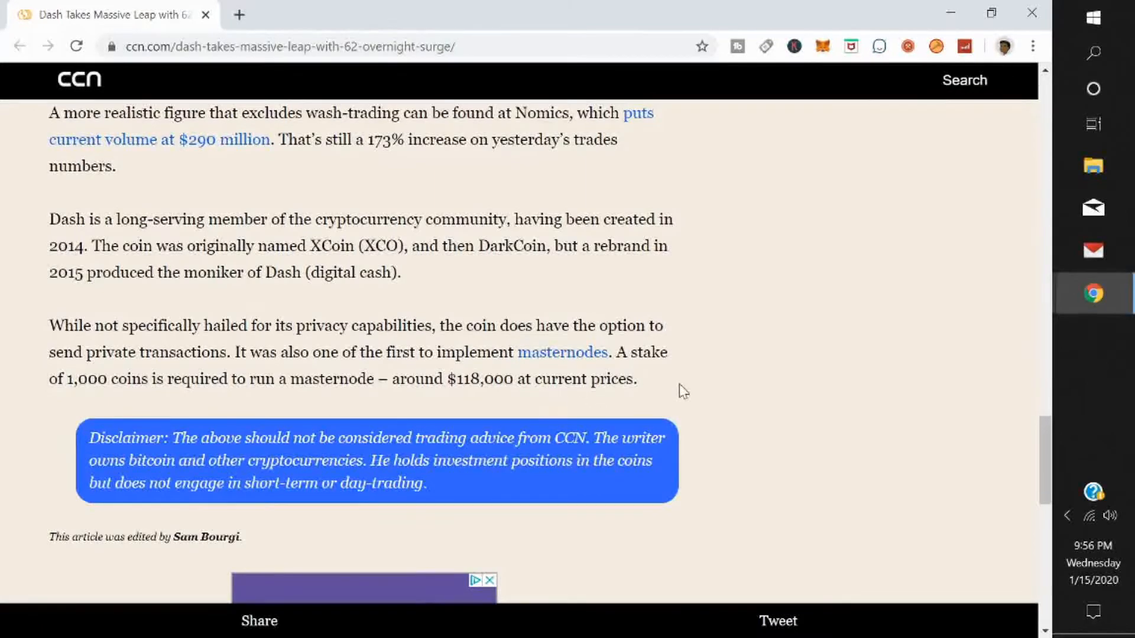
{"action": "scroll", "scroll_direction": "up", "scroll_amount": 3}
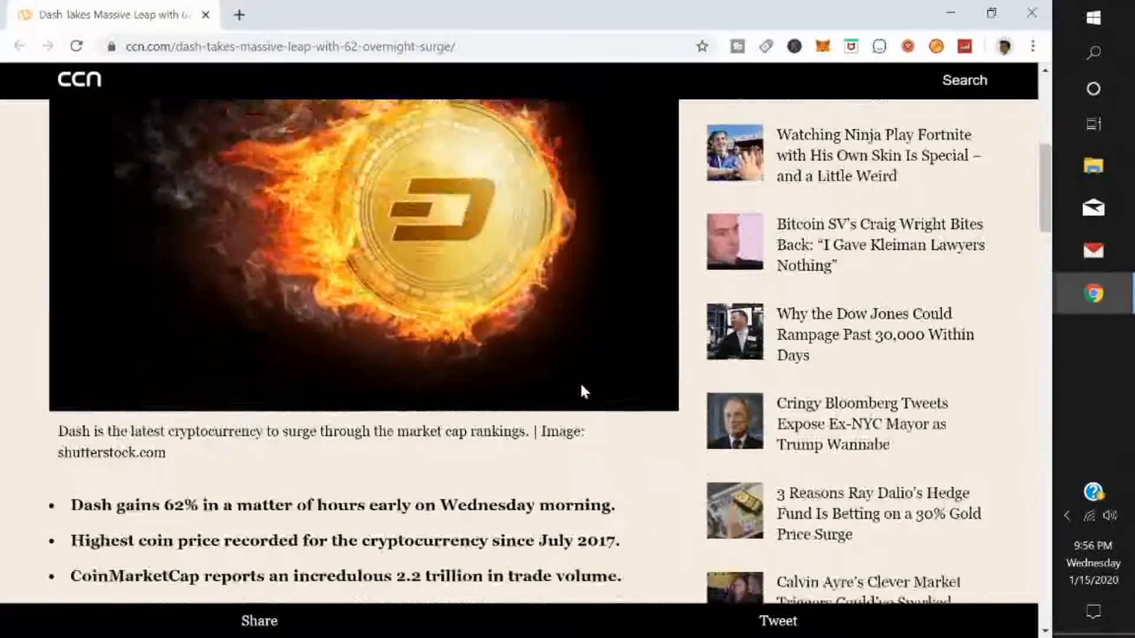
{"action": "scroll", "scroll_direction": "up", "scroll_amount": 3}
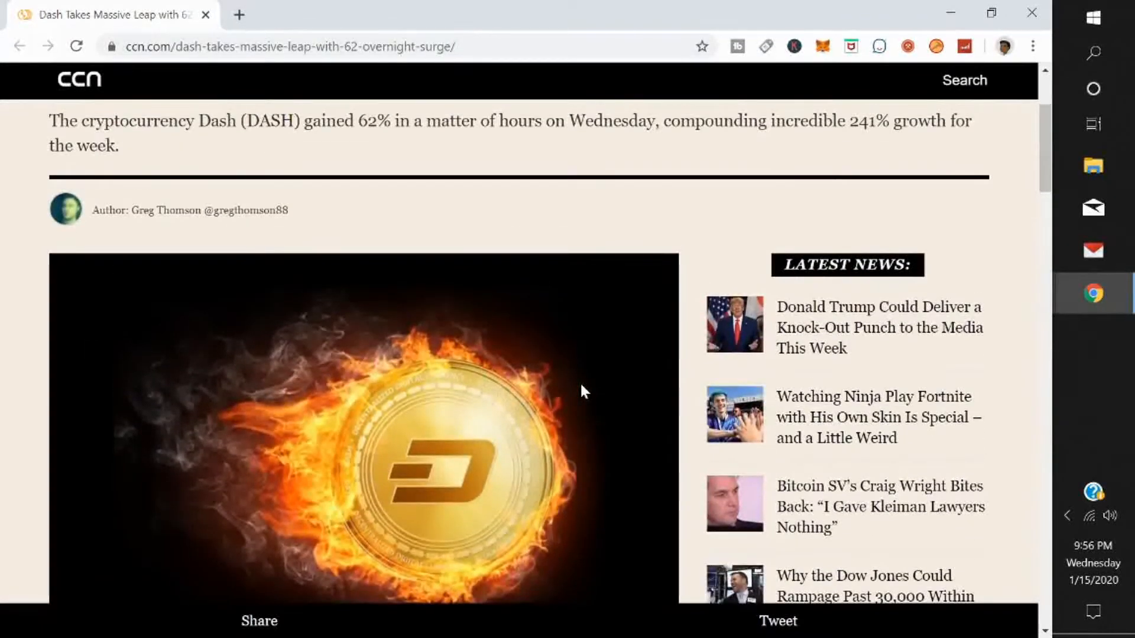
{"action": "scroll", "scroll_direction": "down", "scroll_amount": 3}
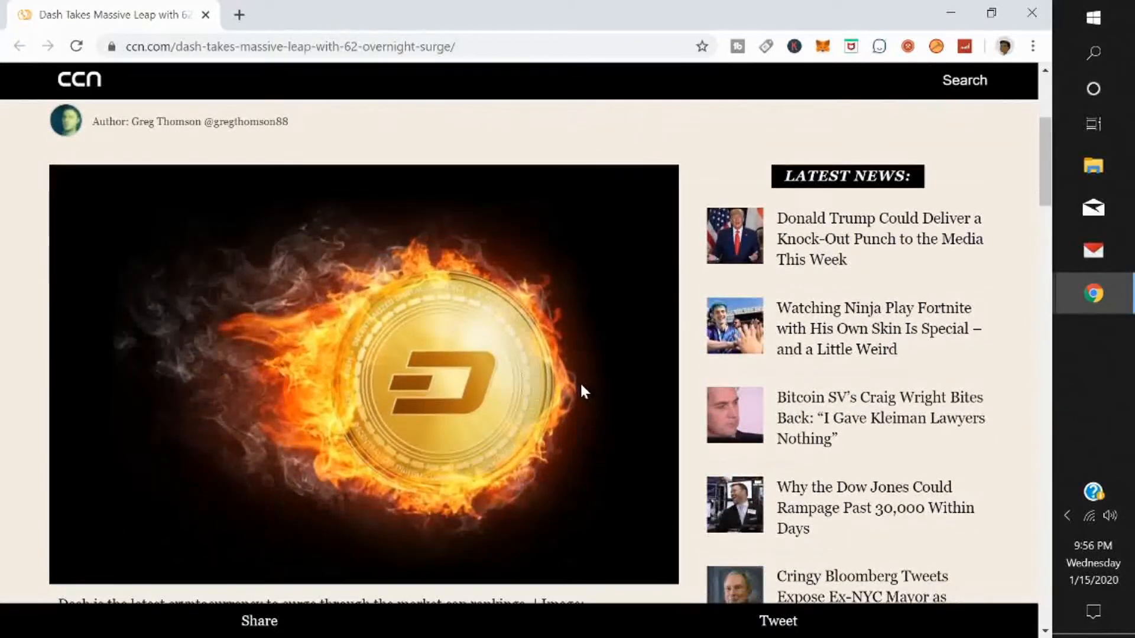